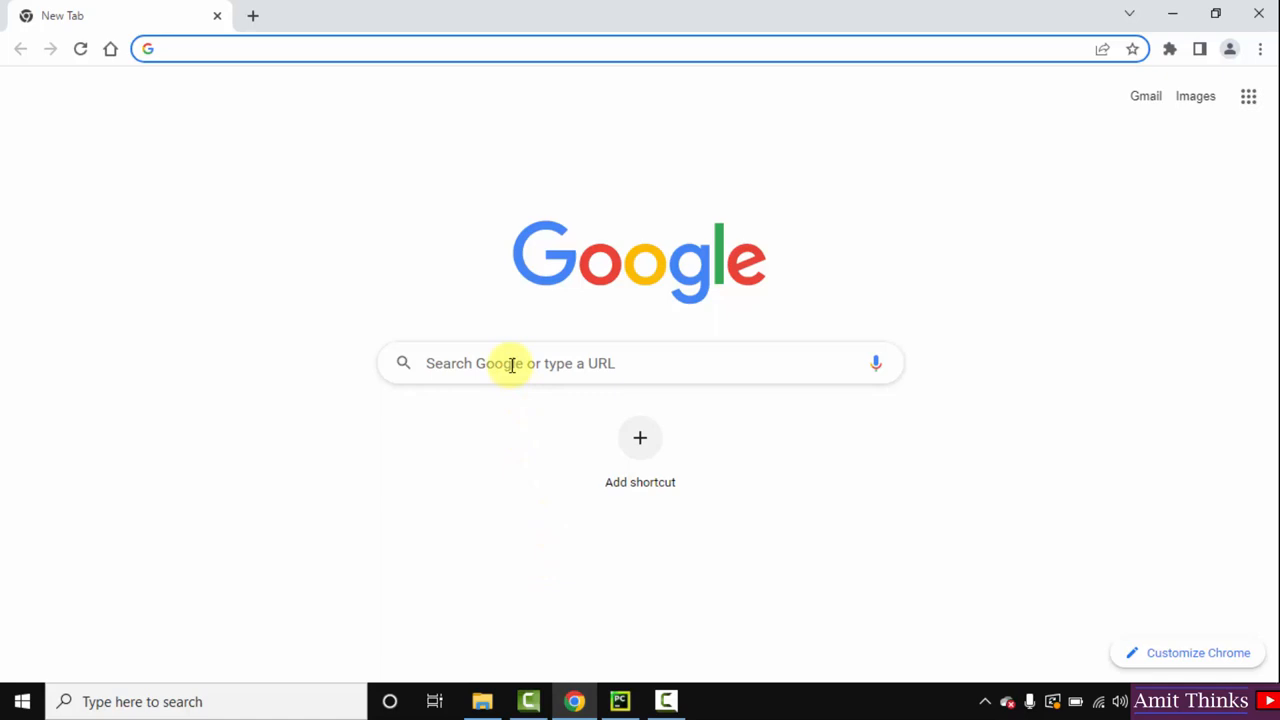
Step: Search Google for perl, go to perl.org, and scroll to the Windows download options
{"action": "type", "text": "perl"}
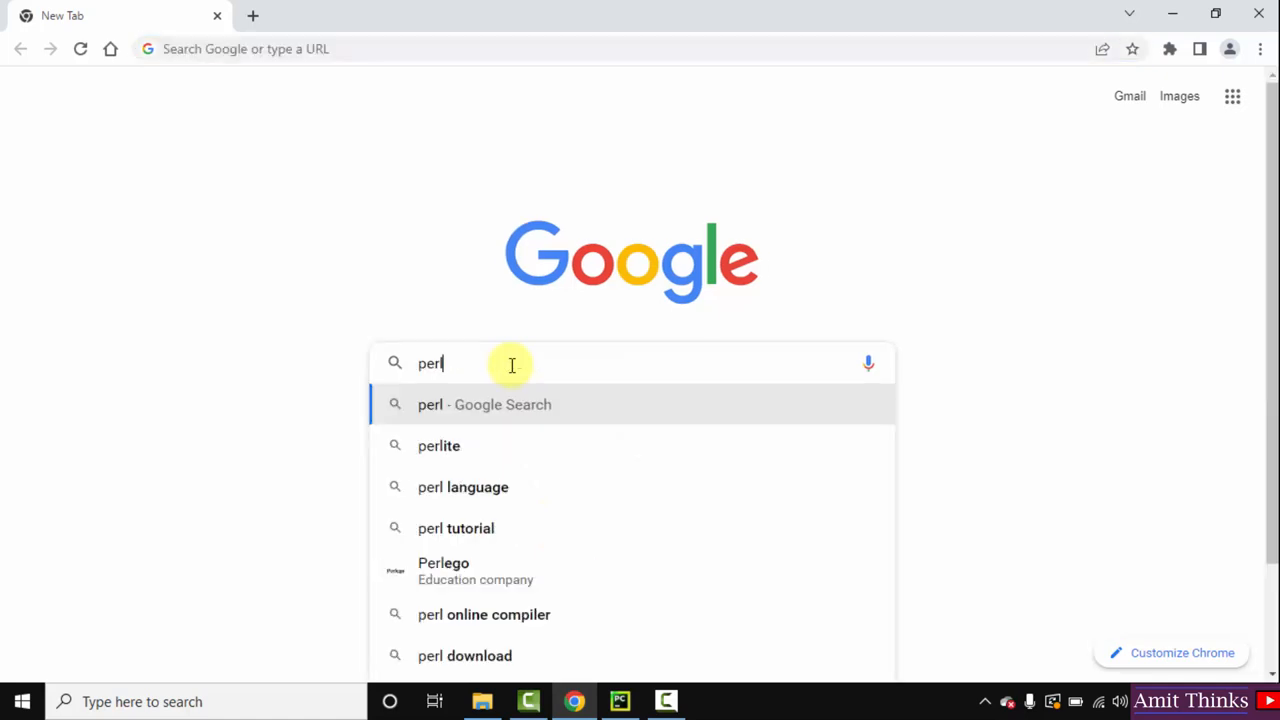
{"action": "key", "text": "Return"}
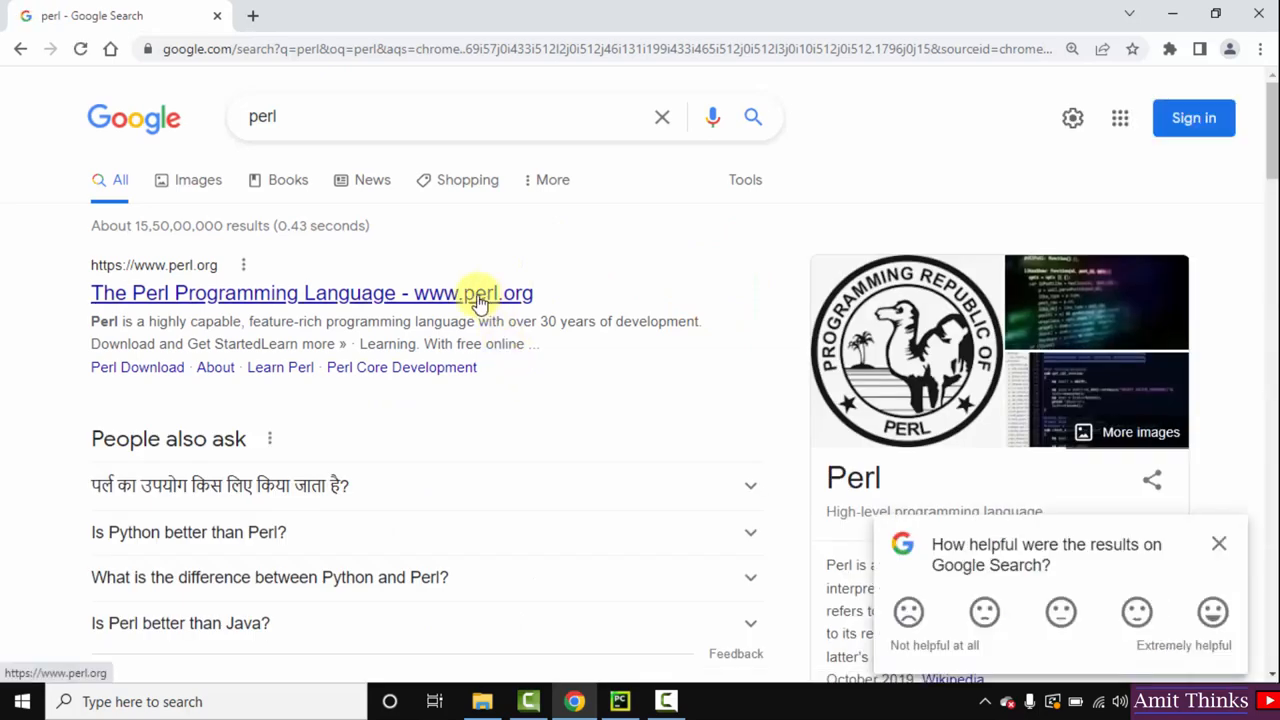
{"action": "left_click", "coordinate": [311, 293]}
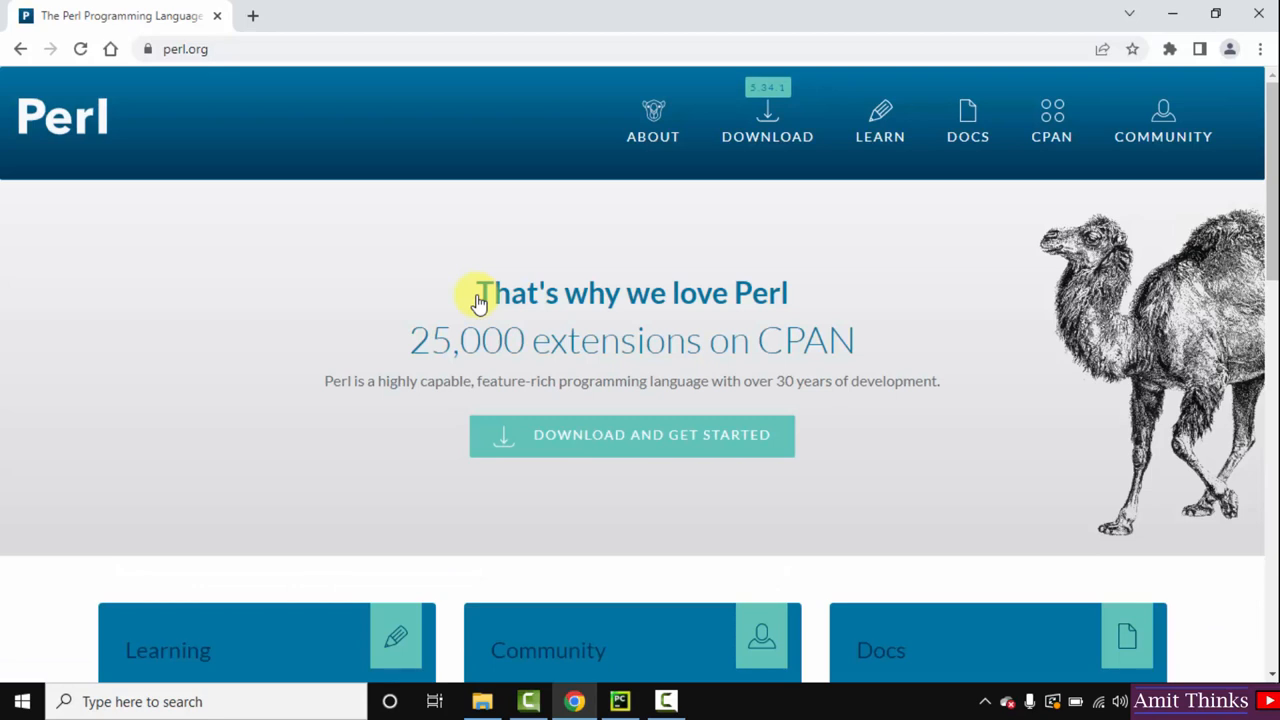
{"action": "mouse_move", "coordinate": [767, 122]}
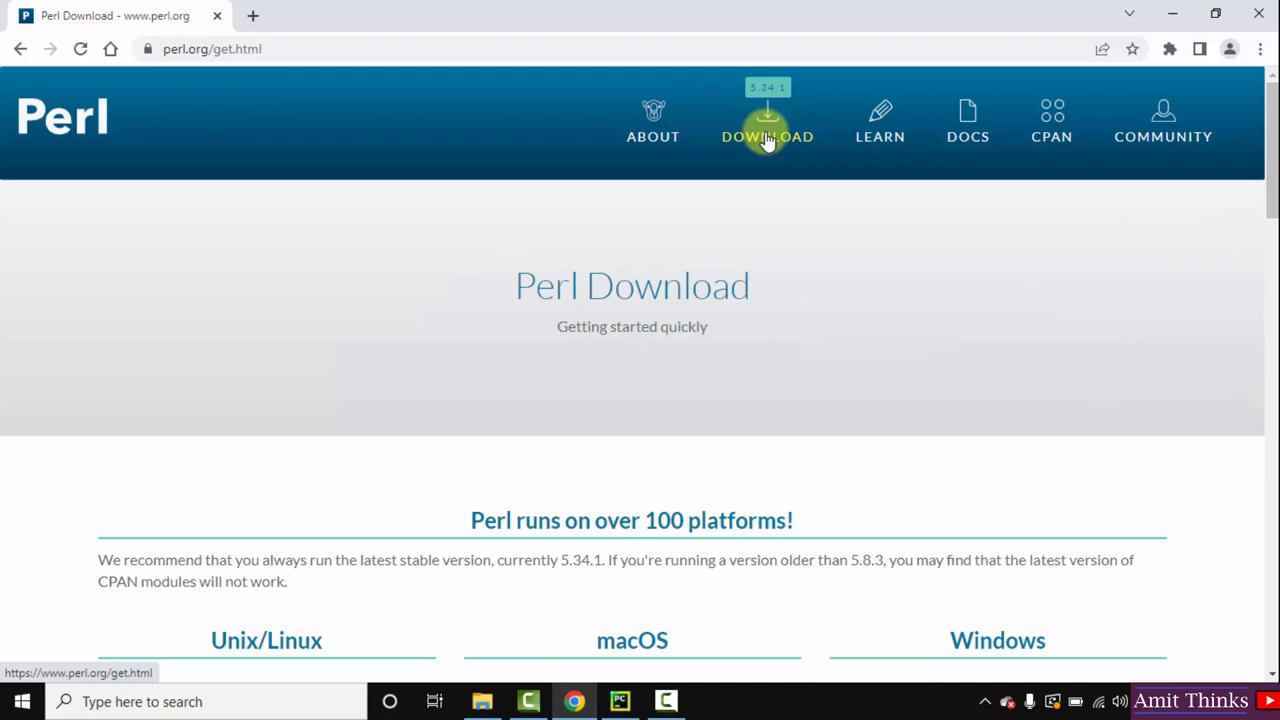
{"action": "scroll", "scroll_direction": "down", "scroll_amount": 3}
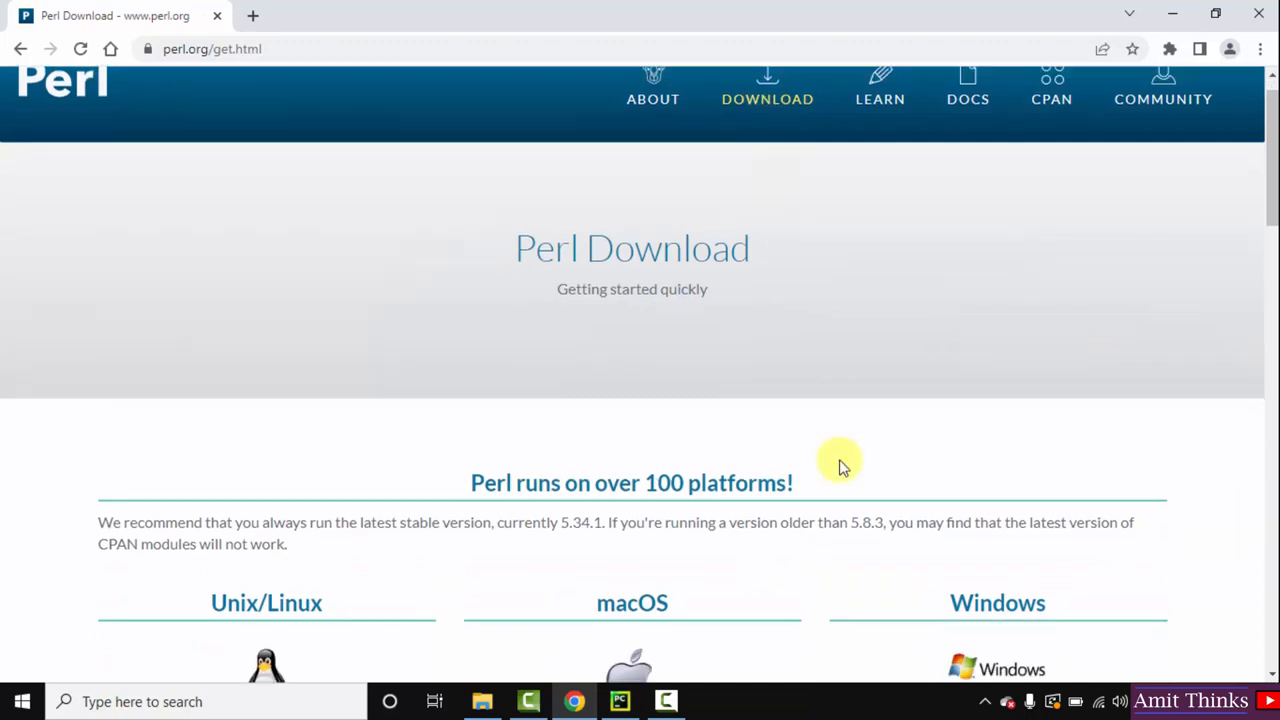
{"action": "scroll", "scroll_direction": "down", "scroll_amount": 3}
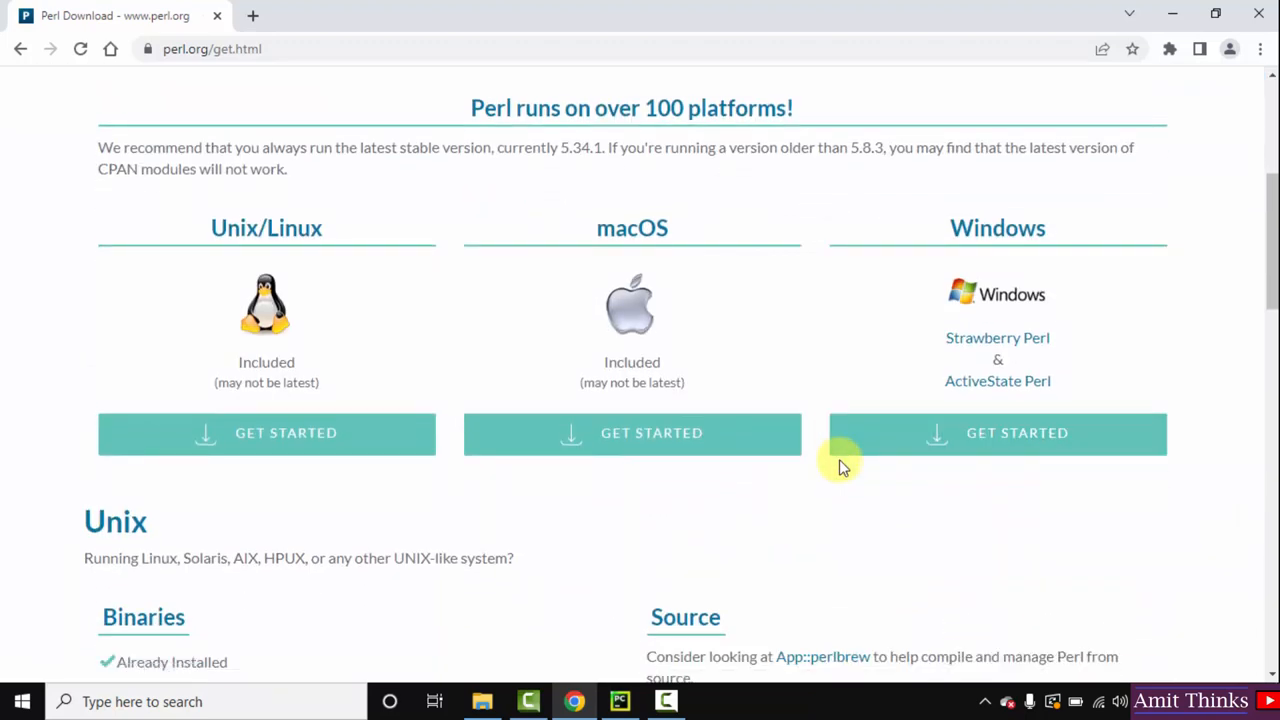
{"action": "mouse_move", "coordinate": [1050, 358]}
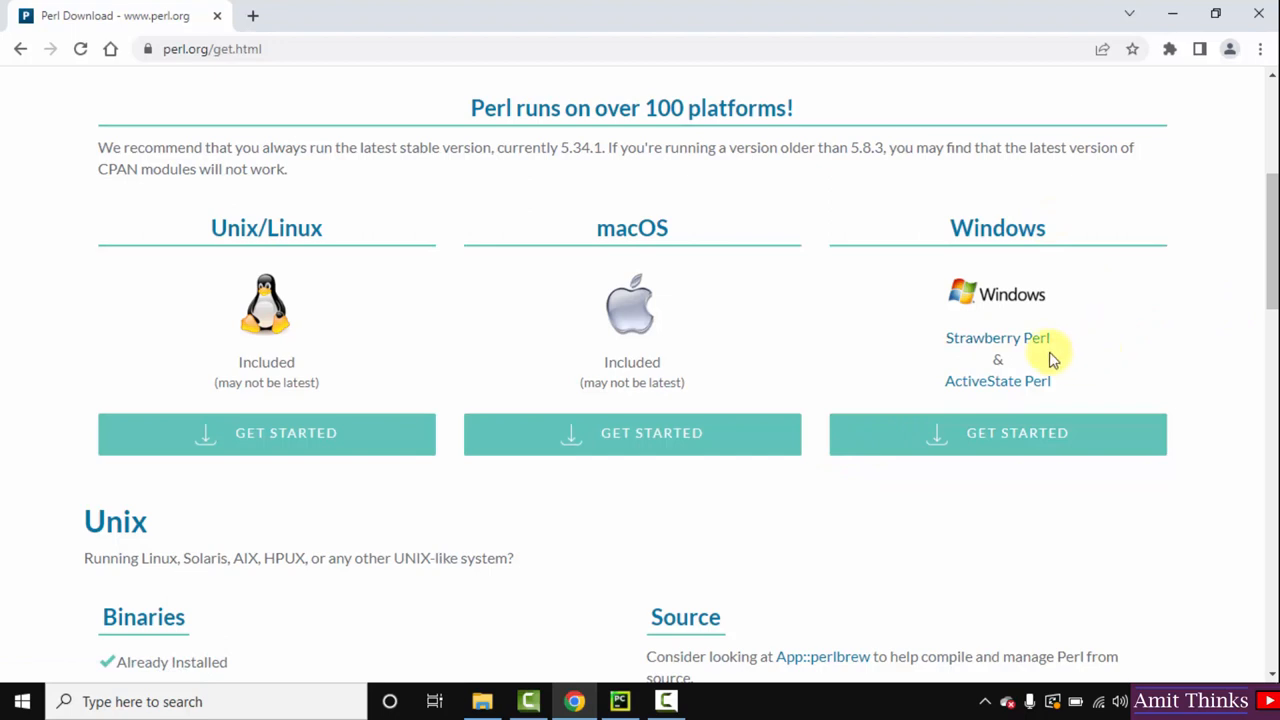
{"action": "mouse_move", "coordinate": [1040, 338]}
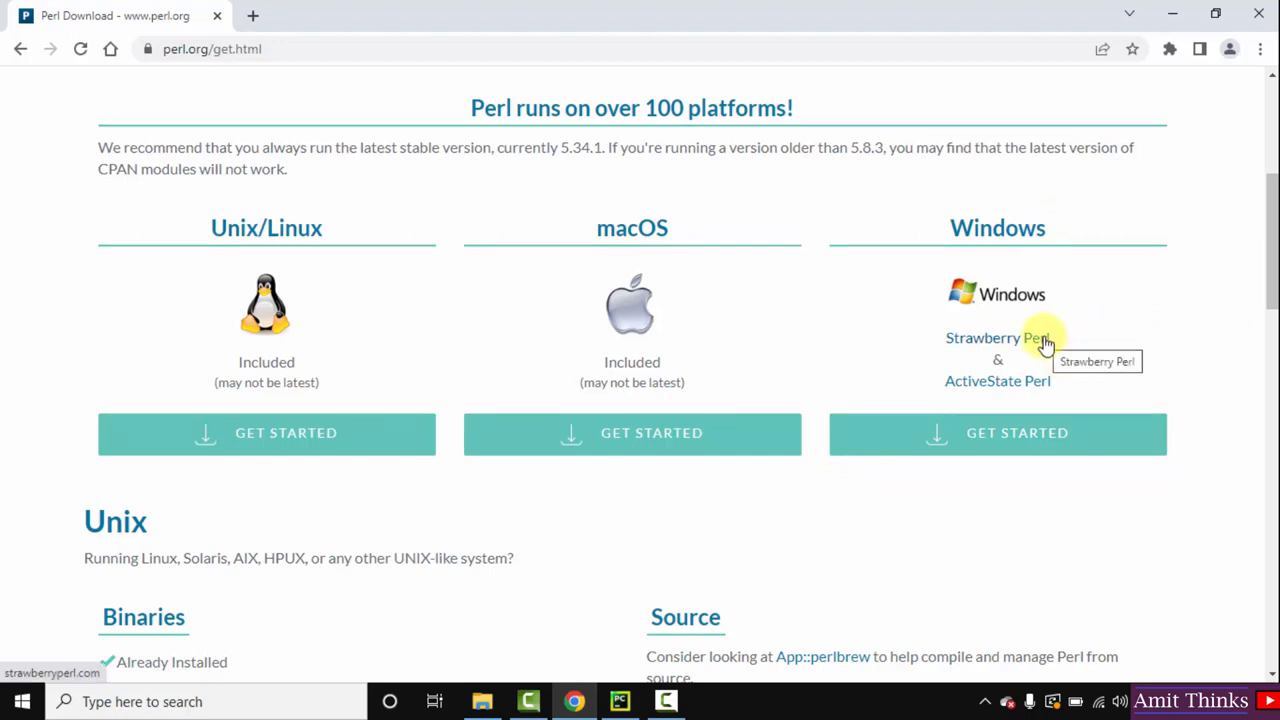
{"action": "mouse_move", "coordinate": [1045, 340]}
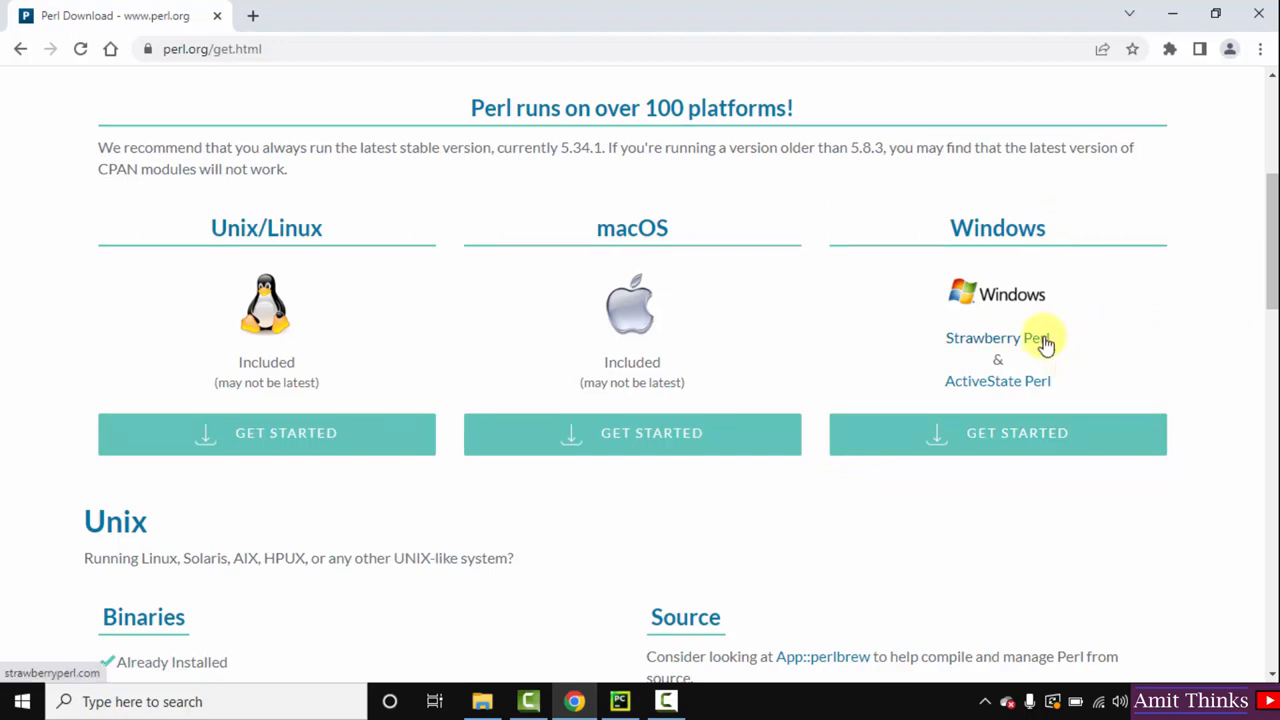
Step: Download strawberry-perl-5.32.1.1-64bit.msi from strawberryperl.com and launch the installer
{"action": "left_click", "coordinate": [981, 337]}
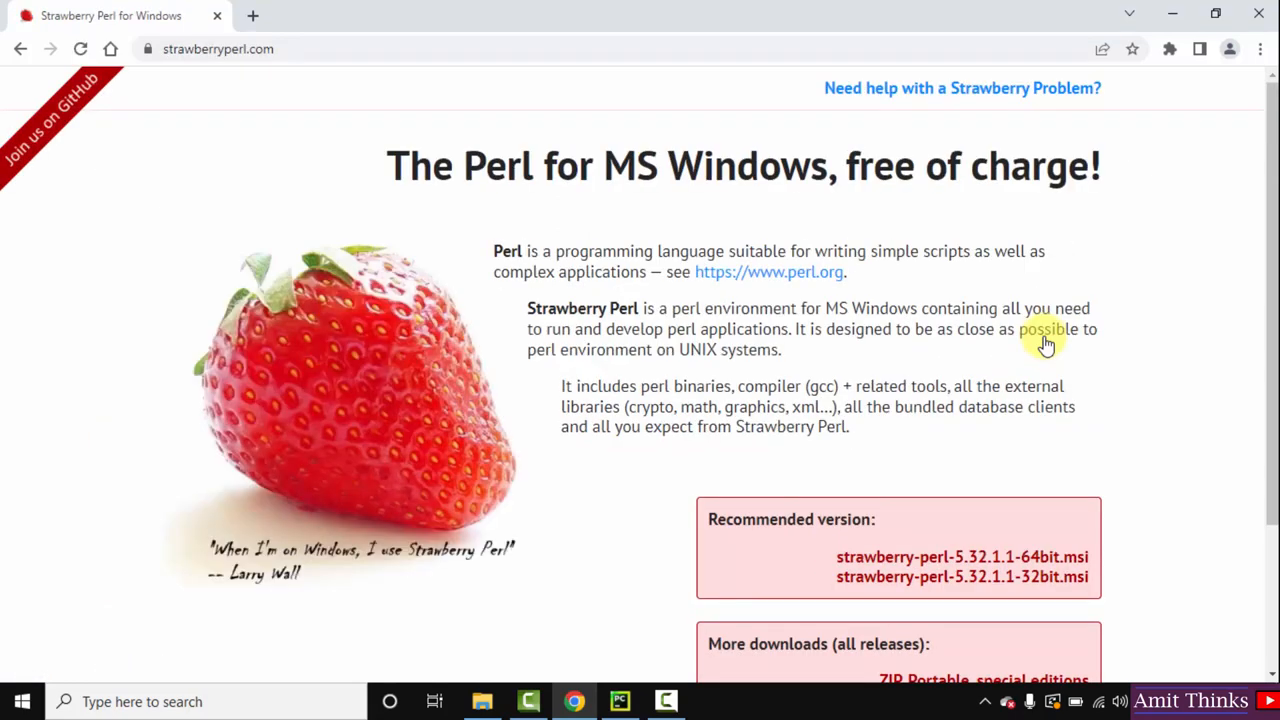
{"action": "scroll", "scroll_direction": "down", "scroll_amount": 3}
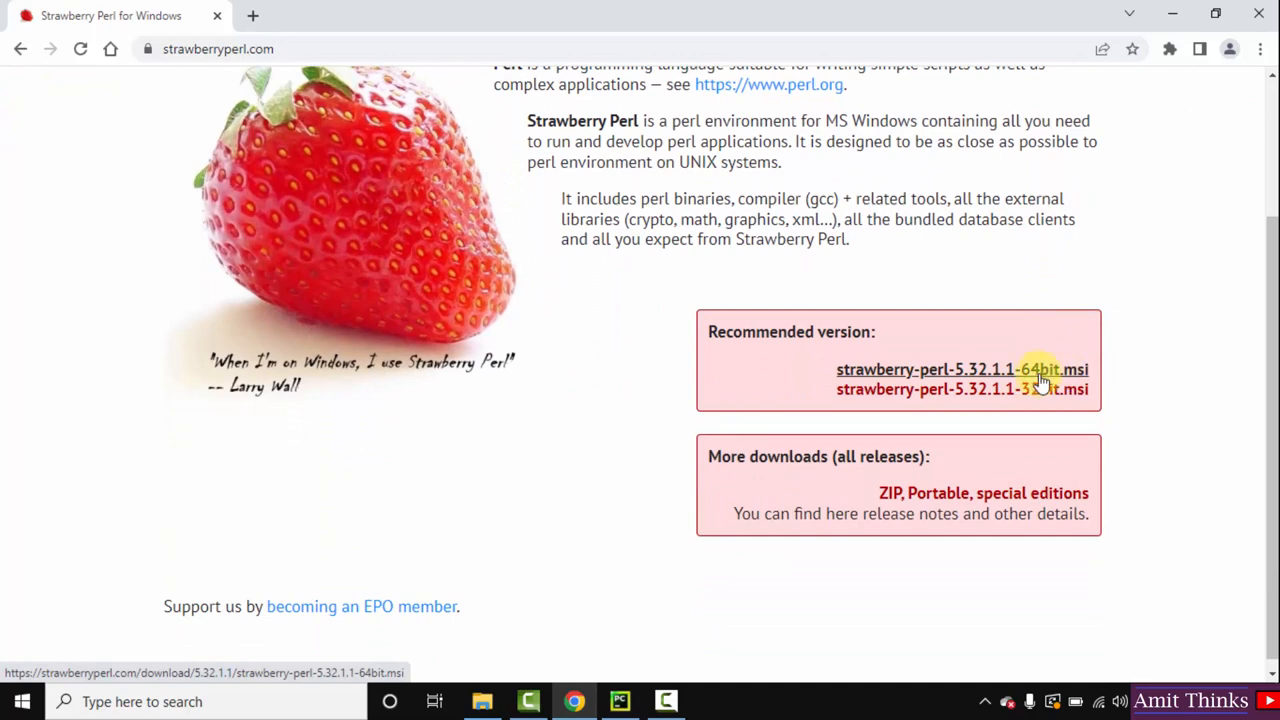
{"action": "left_click", "coordinate": [1043, 369]}
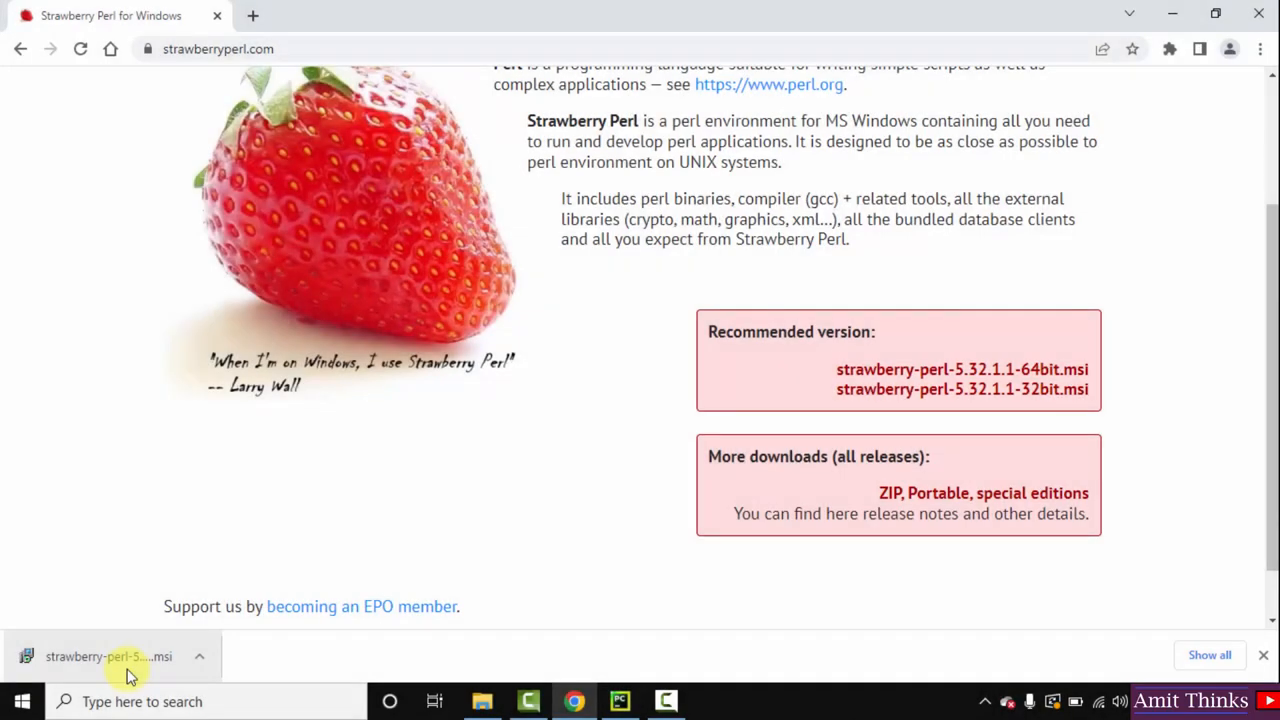
{"action": "mouse_move", "coordinate": [160, 662]}
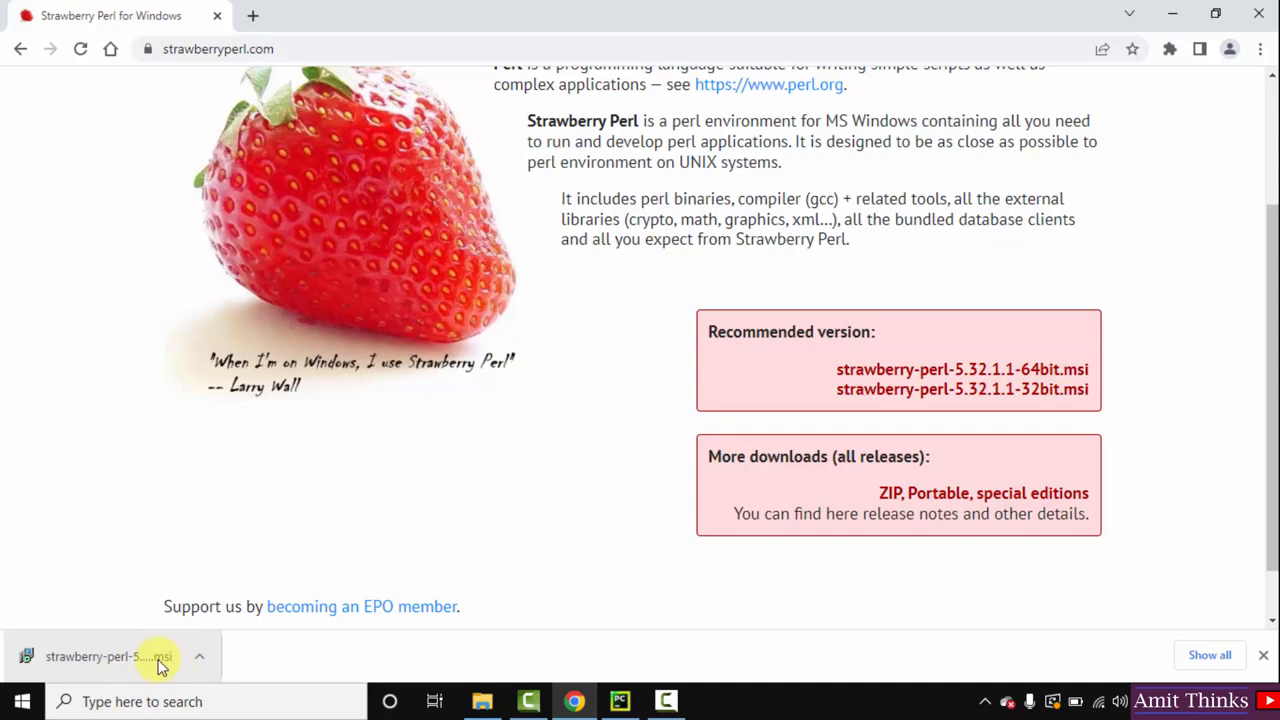
{"action": "left_click", "coordinate": [160, 656]}
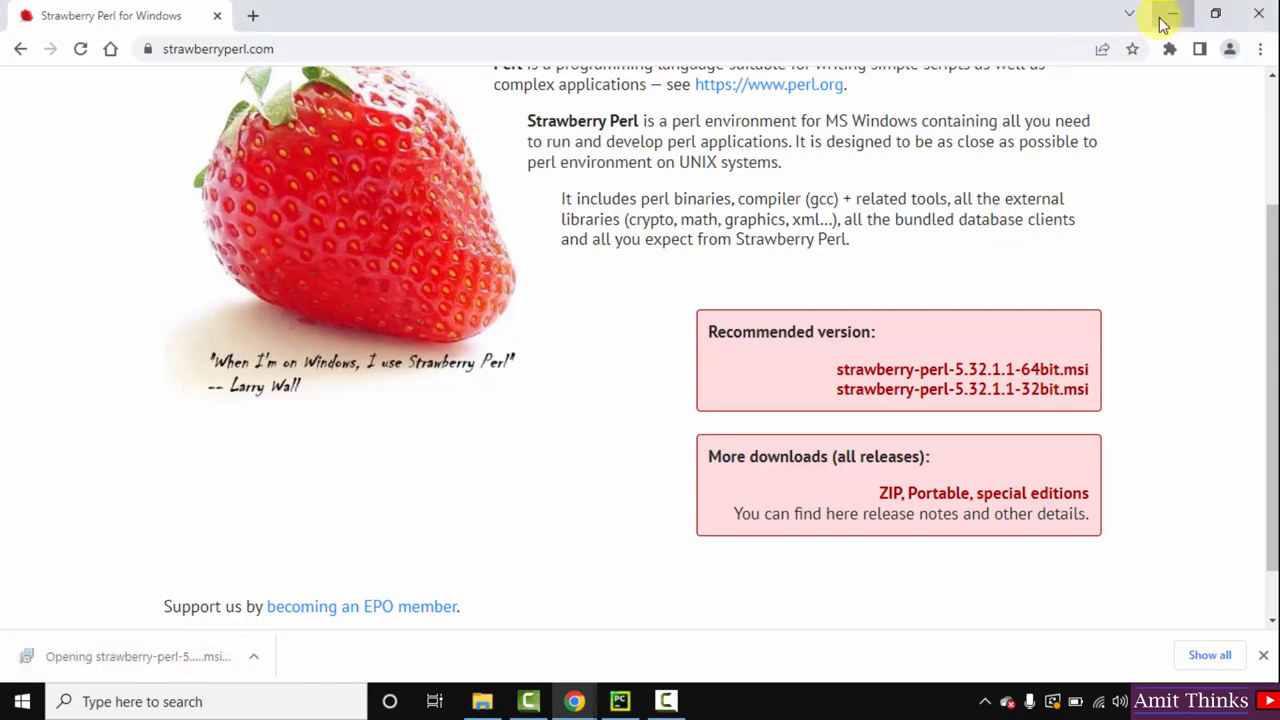
Step: Accept the license, keep the C:\Strawberry\ folder, and install Strawberry Perl
{"action": "left_click", "coordinate": [1168, 14]}
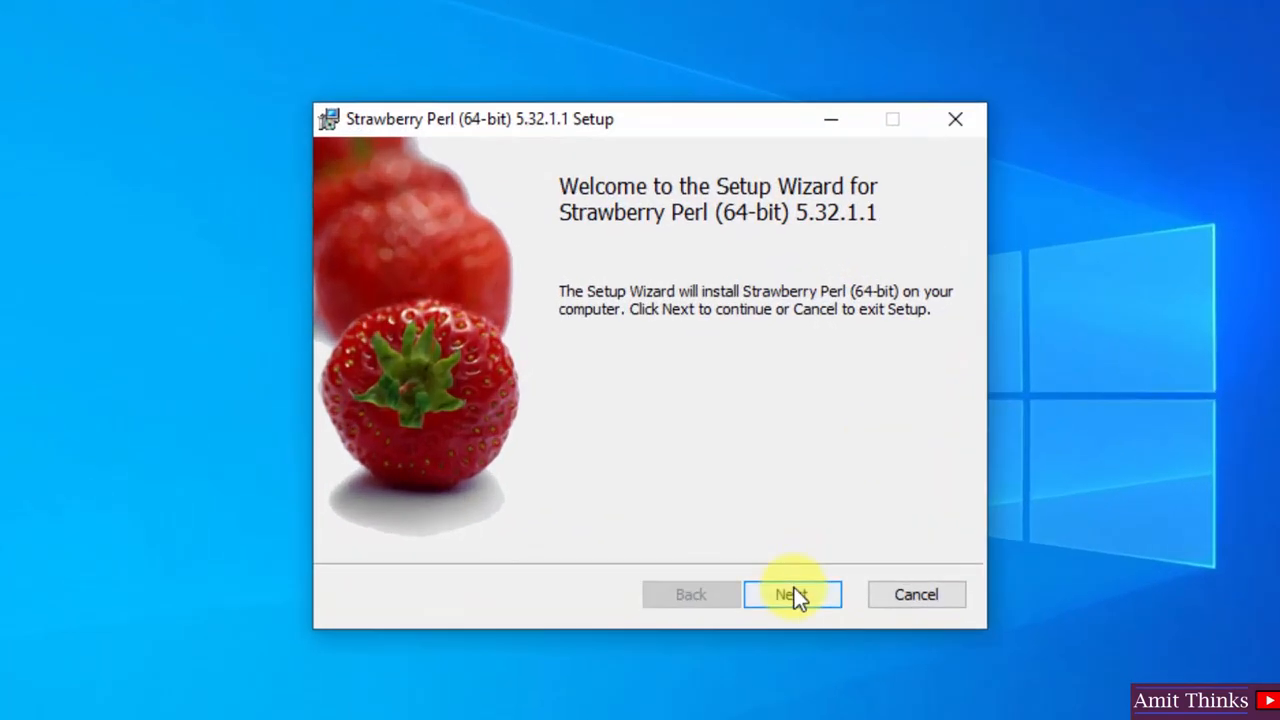
{"action": "left_click", "coordinate": [793, 594]}
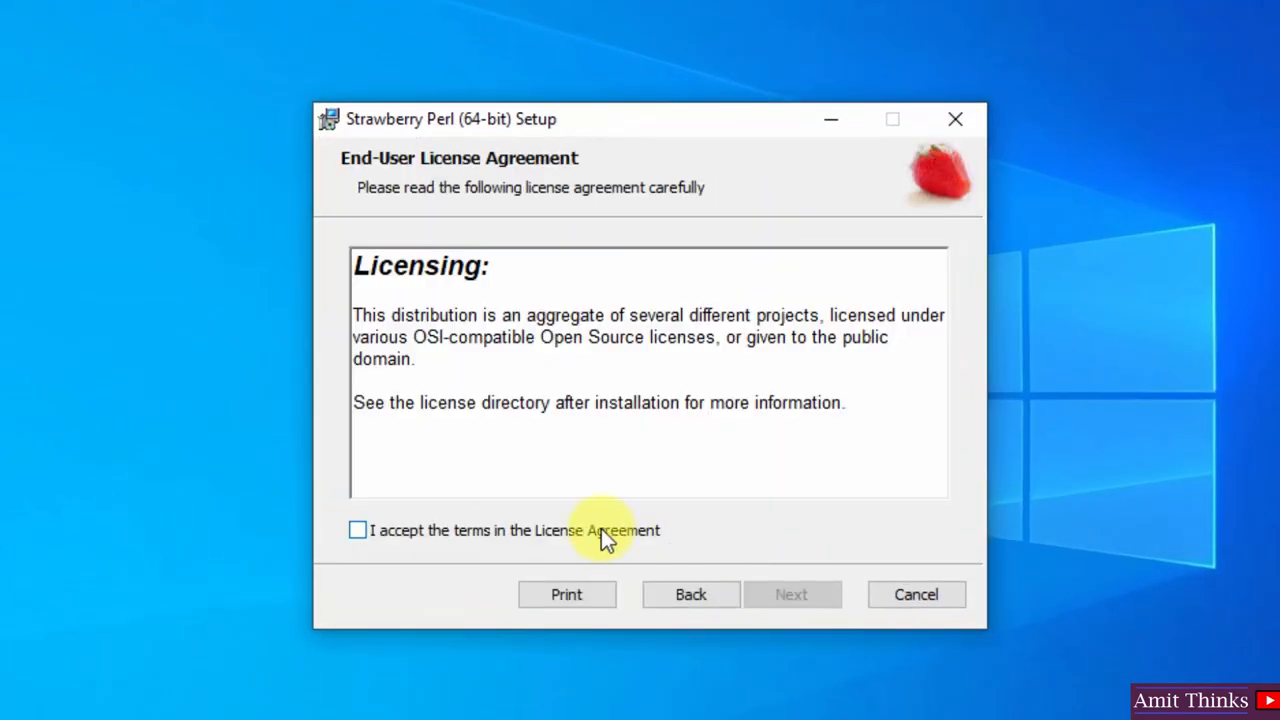
{"action": "left_click", "coordinate": [791, 594]}
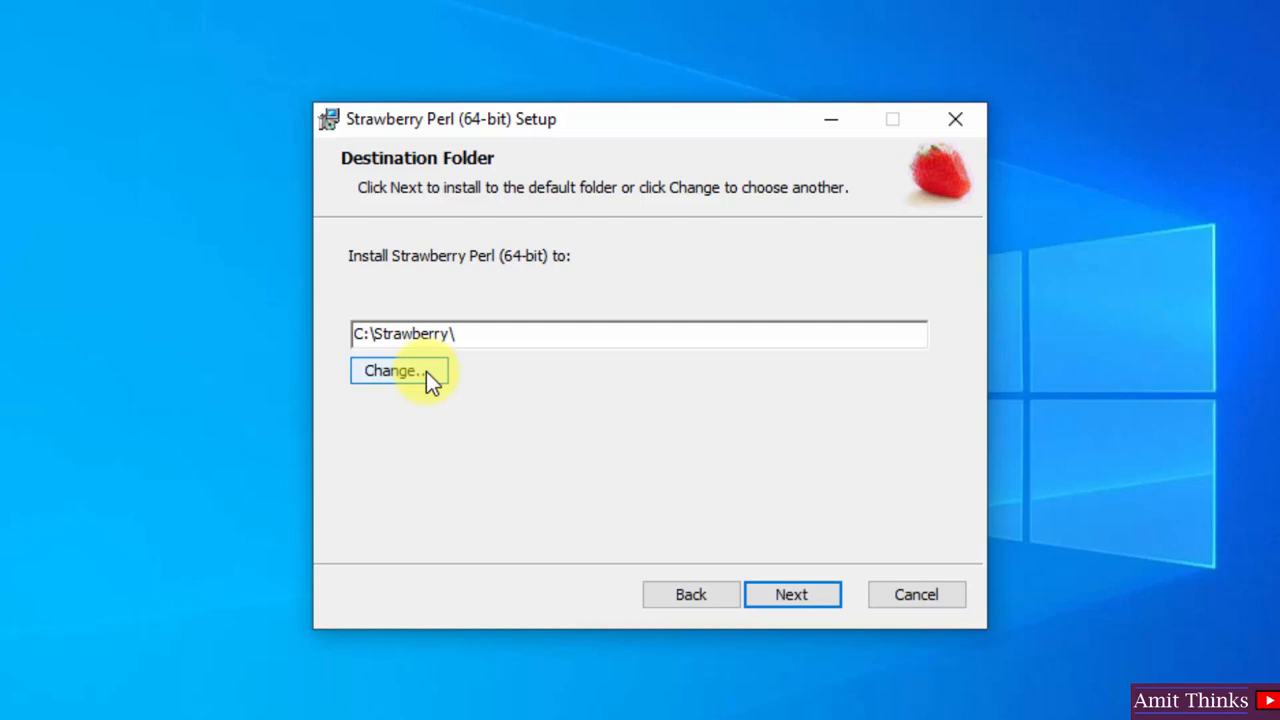
{"action": "mouse_move", "coordinate": [884, 665]}
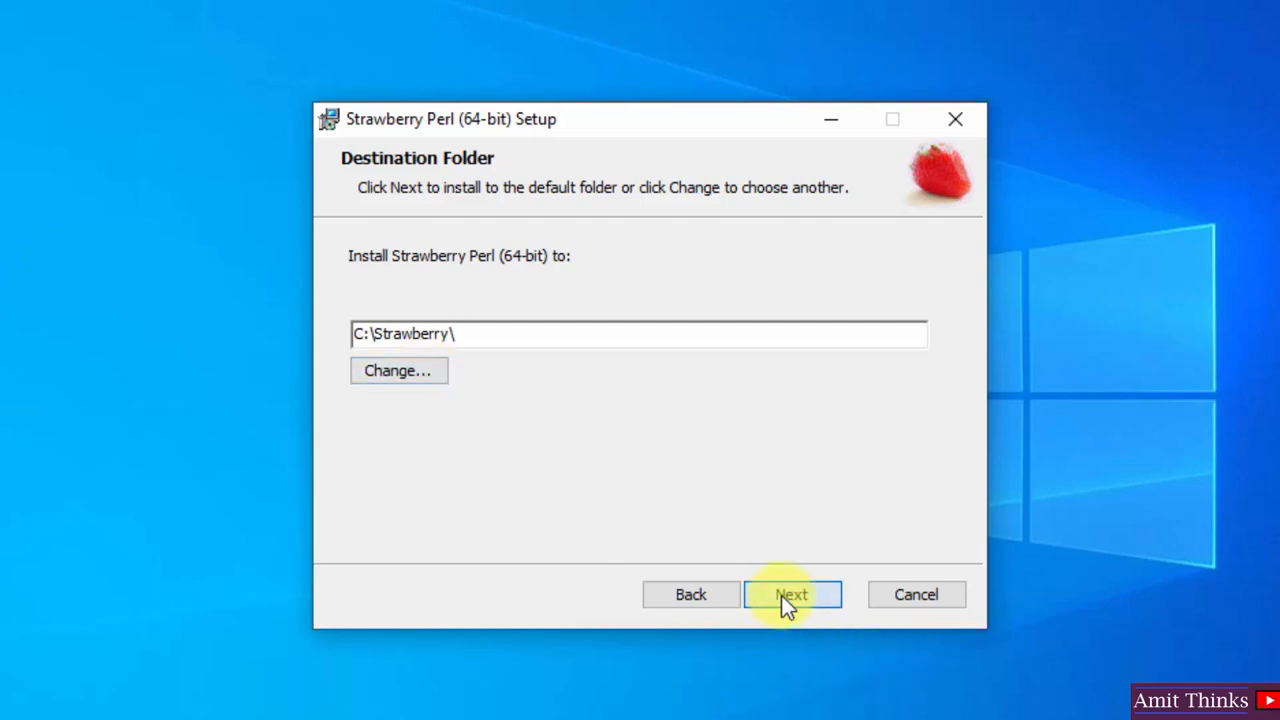
{"action": "left_click", "coordinate": [792, 594]}
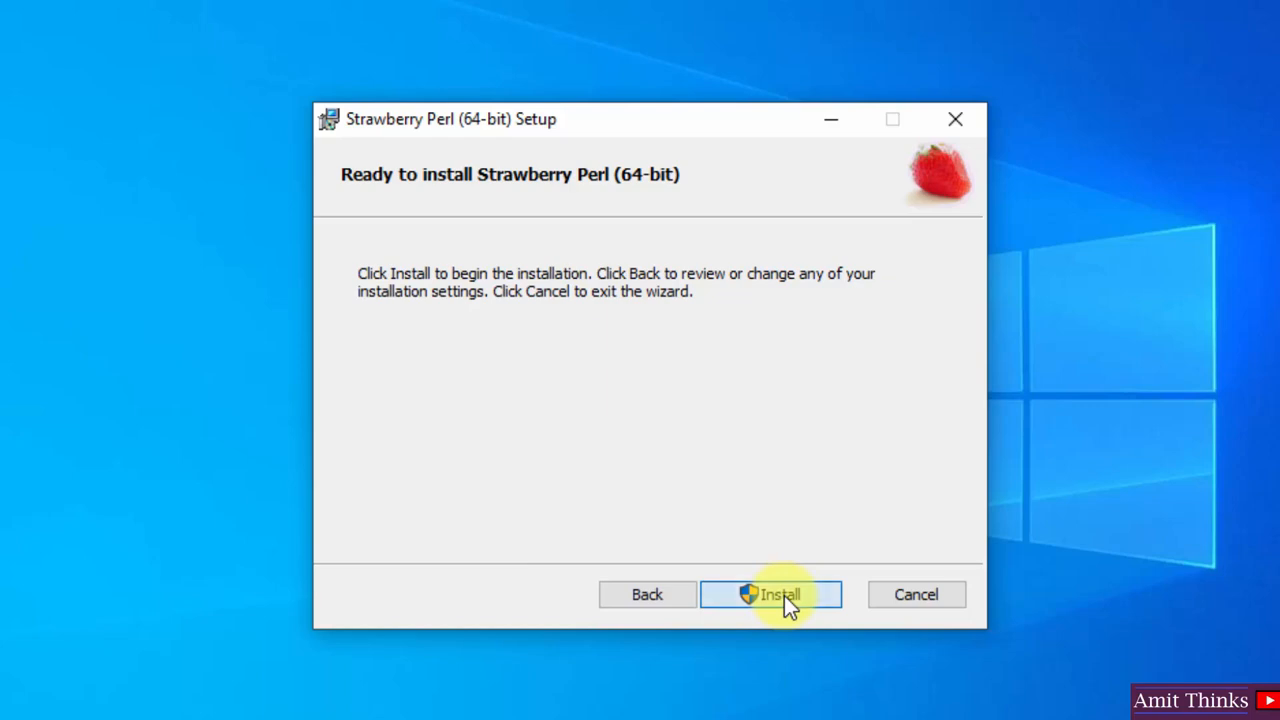
{"action": "left_click", "coordinate": [770, 594]}
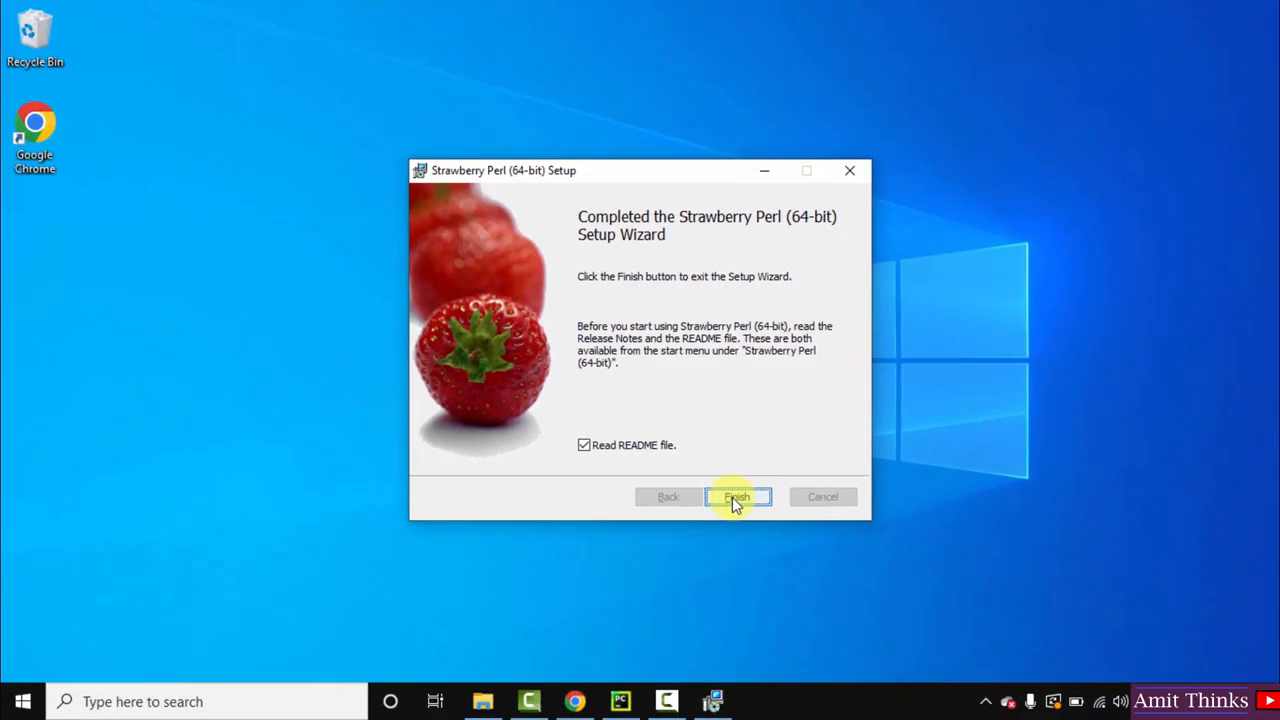
Step: Finish the wizard, minimize the README, and search Windows for cmd
{"action": "left_click", "coordinate": [737, 497]}
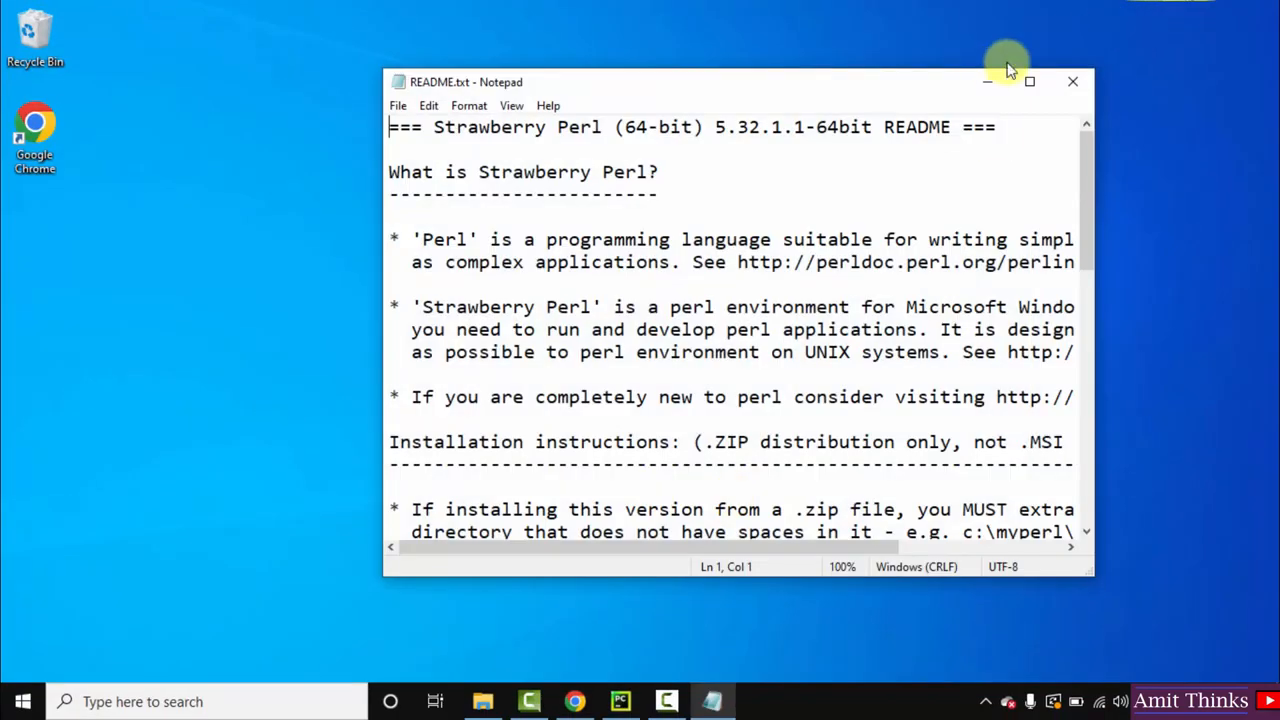
{"action": "left_click", "coordinate": [1072, 81]}
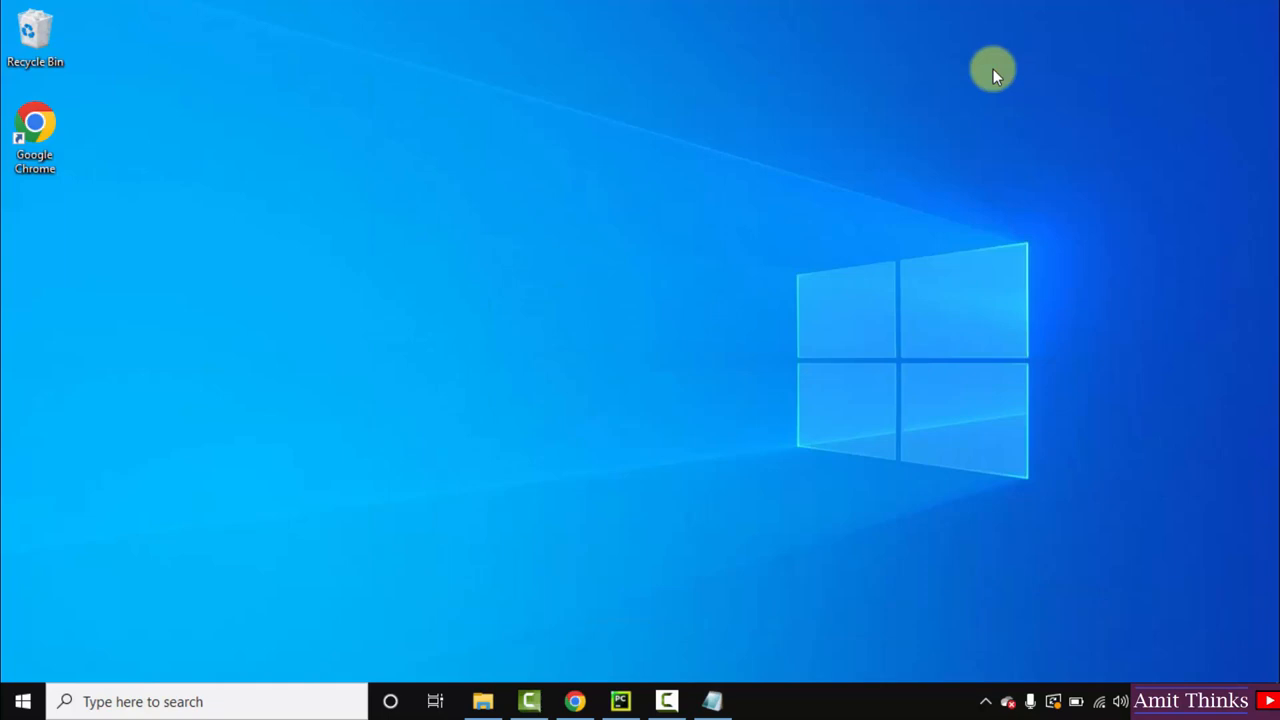
{"action": "left_click", "coordinate": [18, 700]}
{"action": "type", "text": "cmd"}
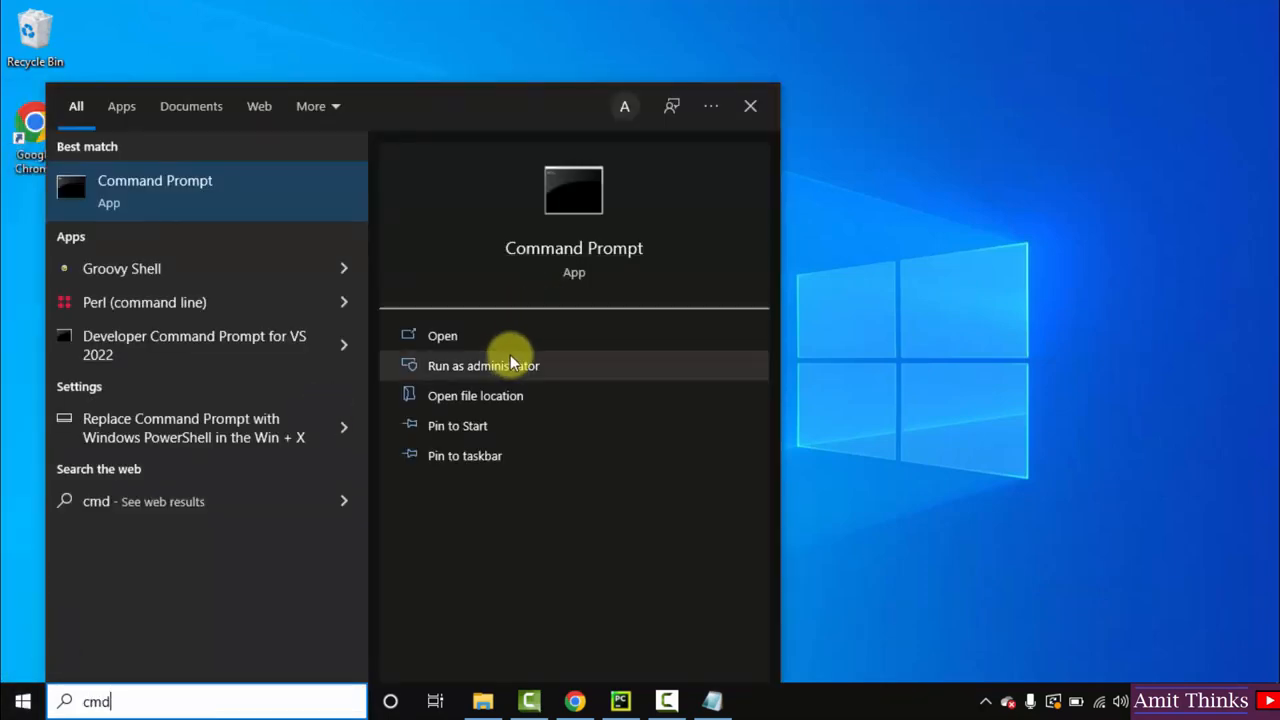
{"action": "mouse_move", "coordinate": [540, 335]}
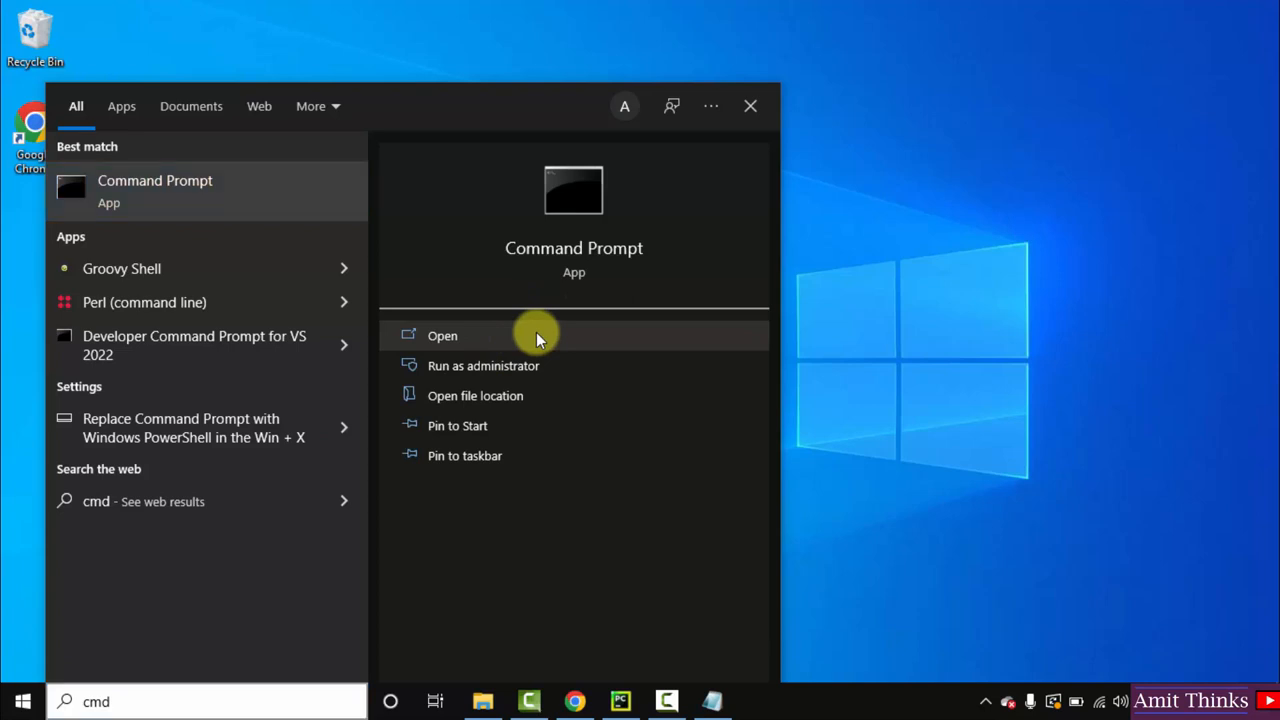
Step: Launch Command Prompt and run perl --version, which reports perl 5.32.1
{"action": "left_click", "coordinate": [442, 335]}
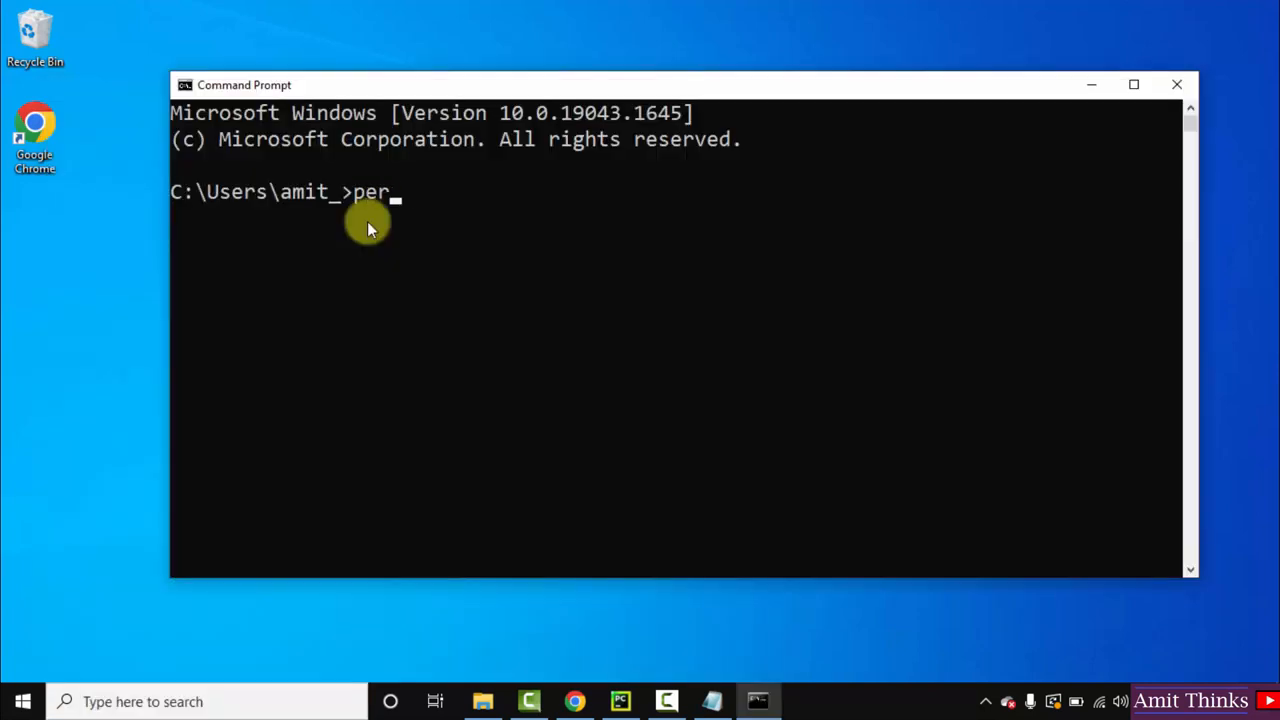
{"action": "type", "text": "l --versio"}
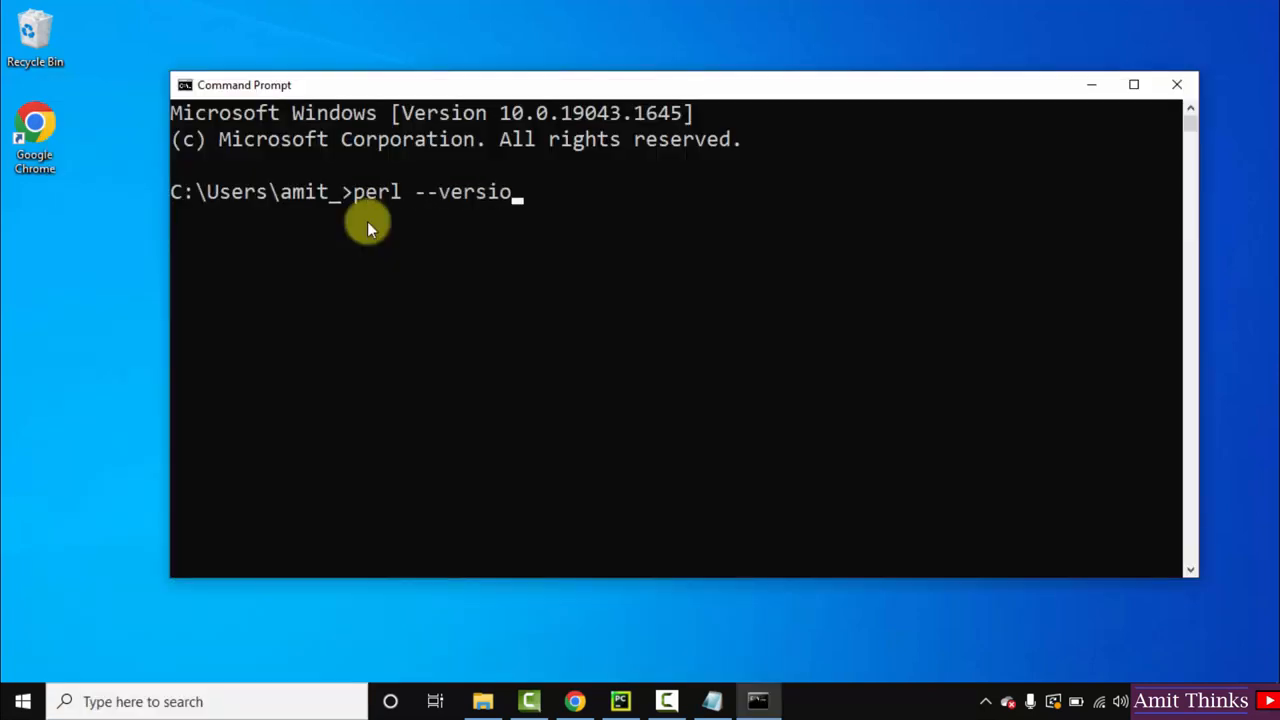
{"action": "key", "text": "Return"}
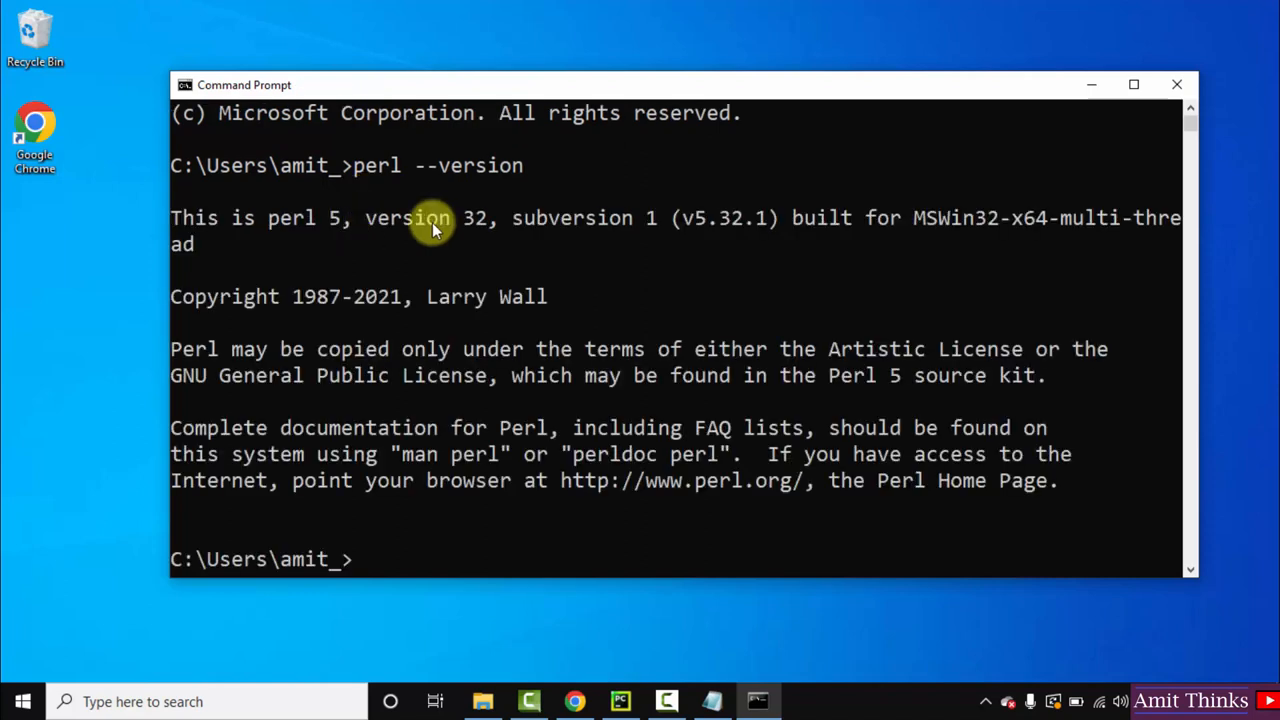
{"action": "mouse_move", "coordinate": [1100, 565]}
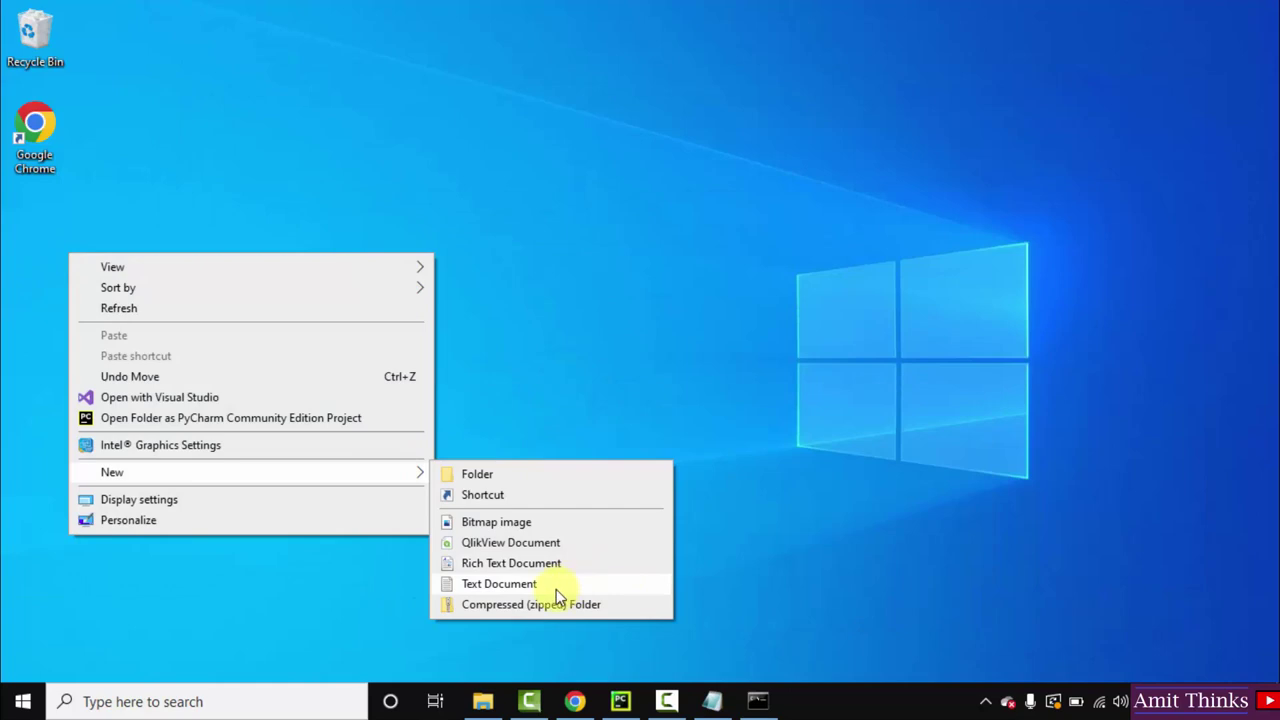
Step: Create a desktop text document, rename it amit.pl, and accept the extension change
{"action": "left_click", "coordinate": [498, 583]}
{"action": "type", "text": "amit.txt"}
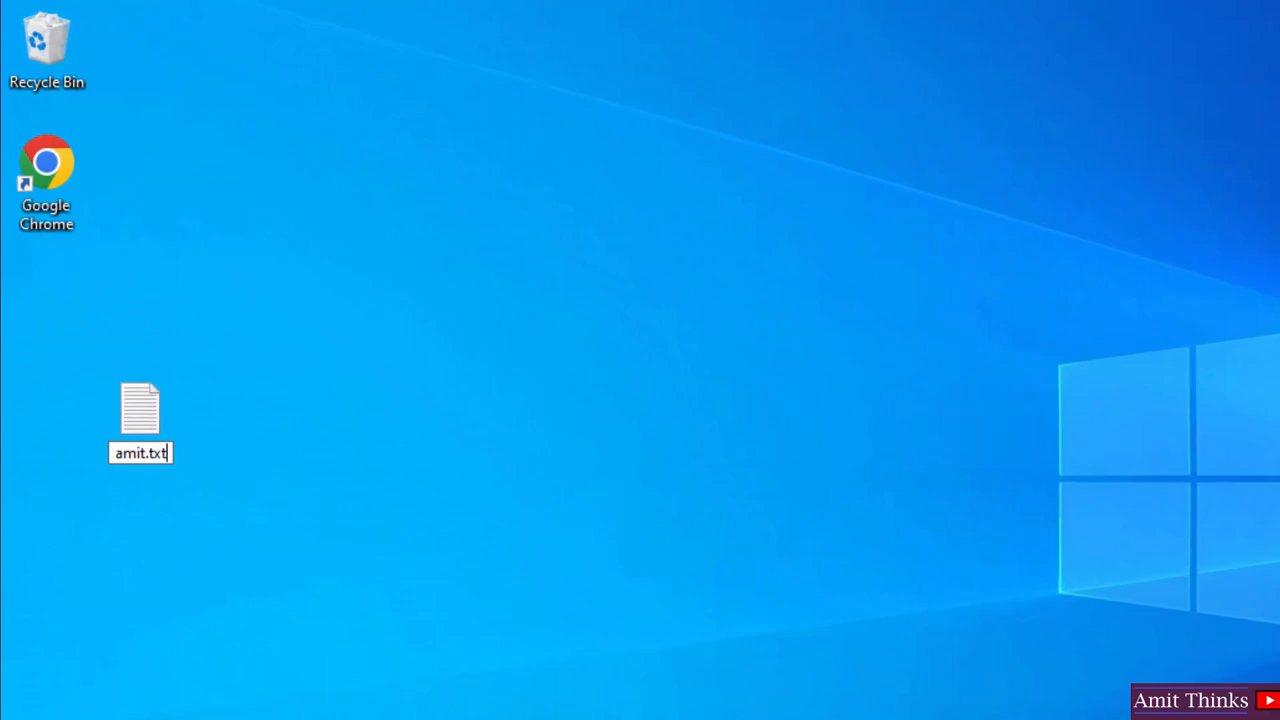
{"action": "type", "text": "pl"}
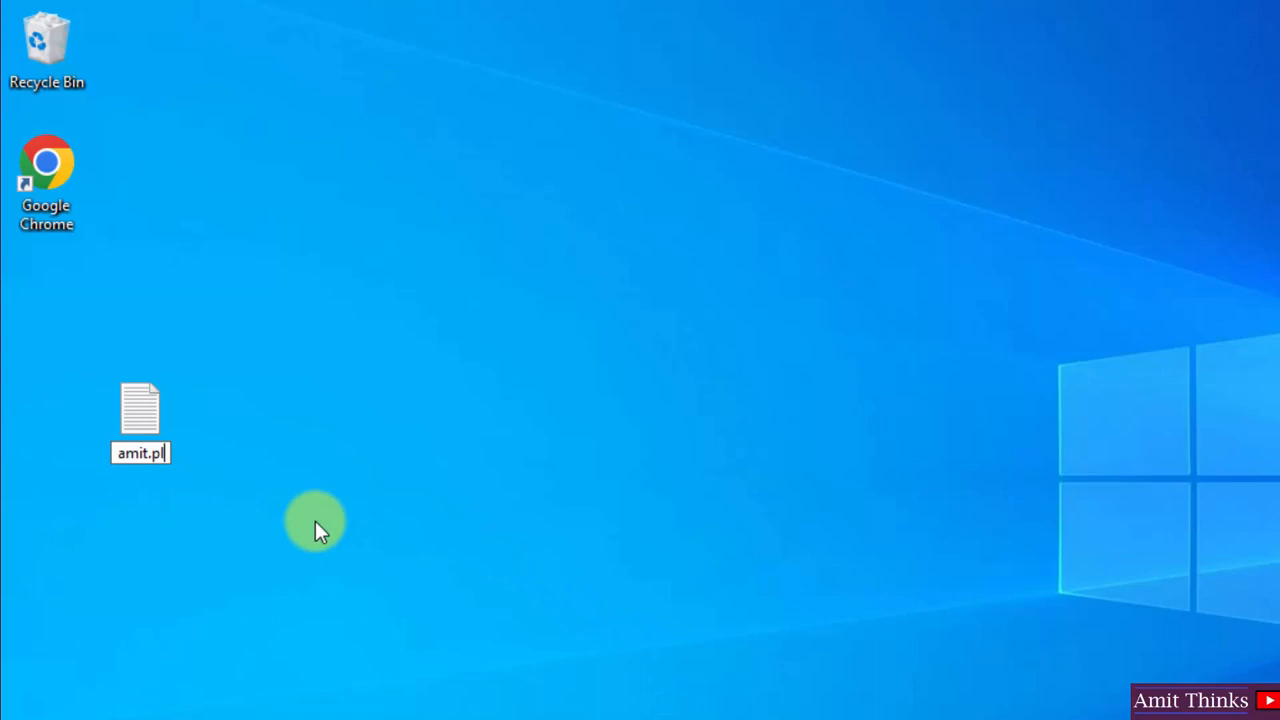
{"action": "mouse_move", "coordinate": [340, 515]}
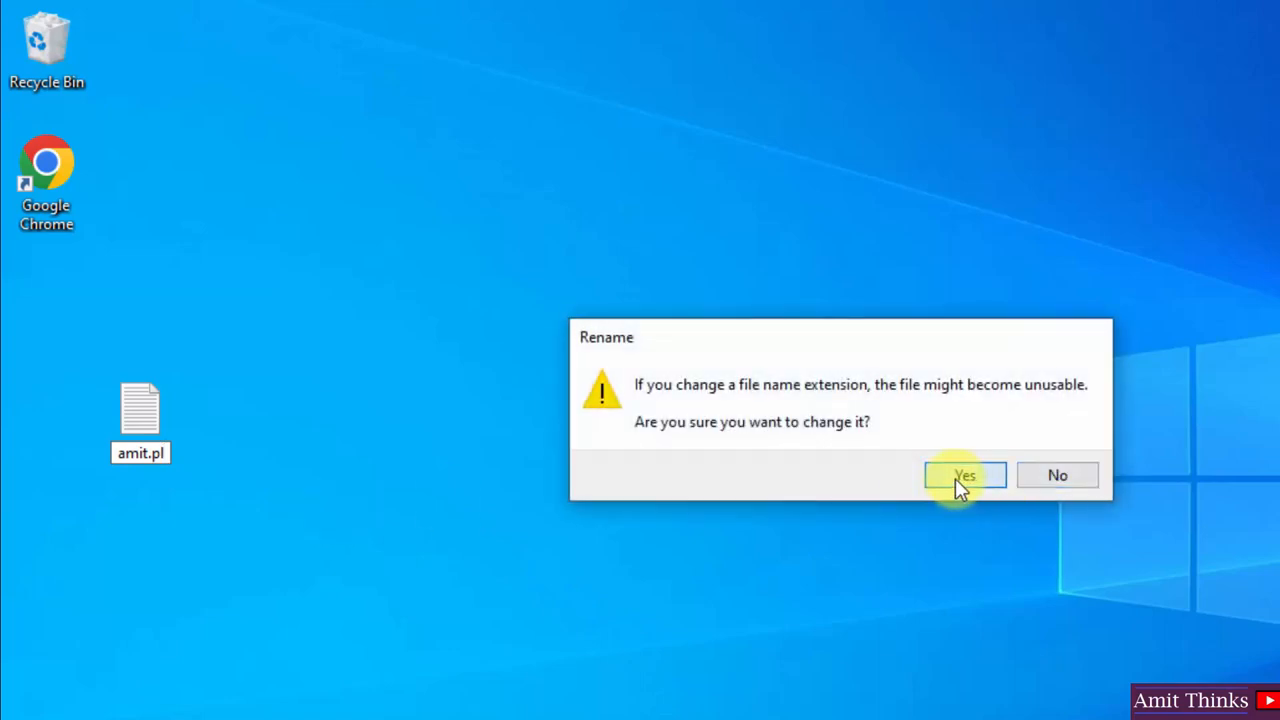
{"action": "left_click", "coordinate": [964, 475]}
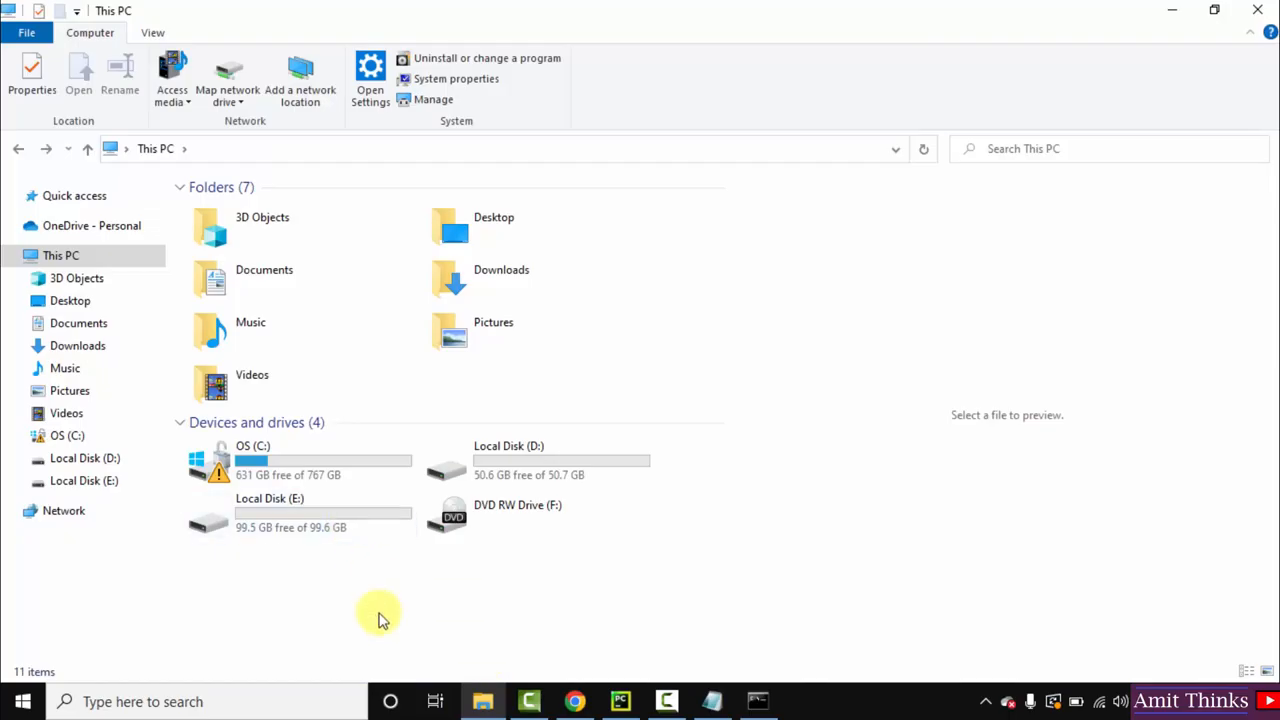
Step: Turn on File name extensions in File Explorer's View options
{"action": "left_click", "coordinate": [152, 32]}
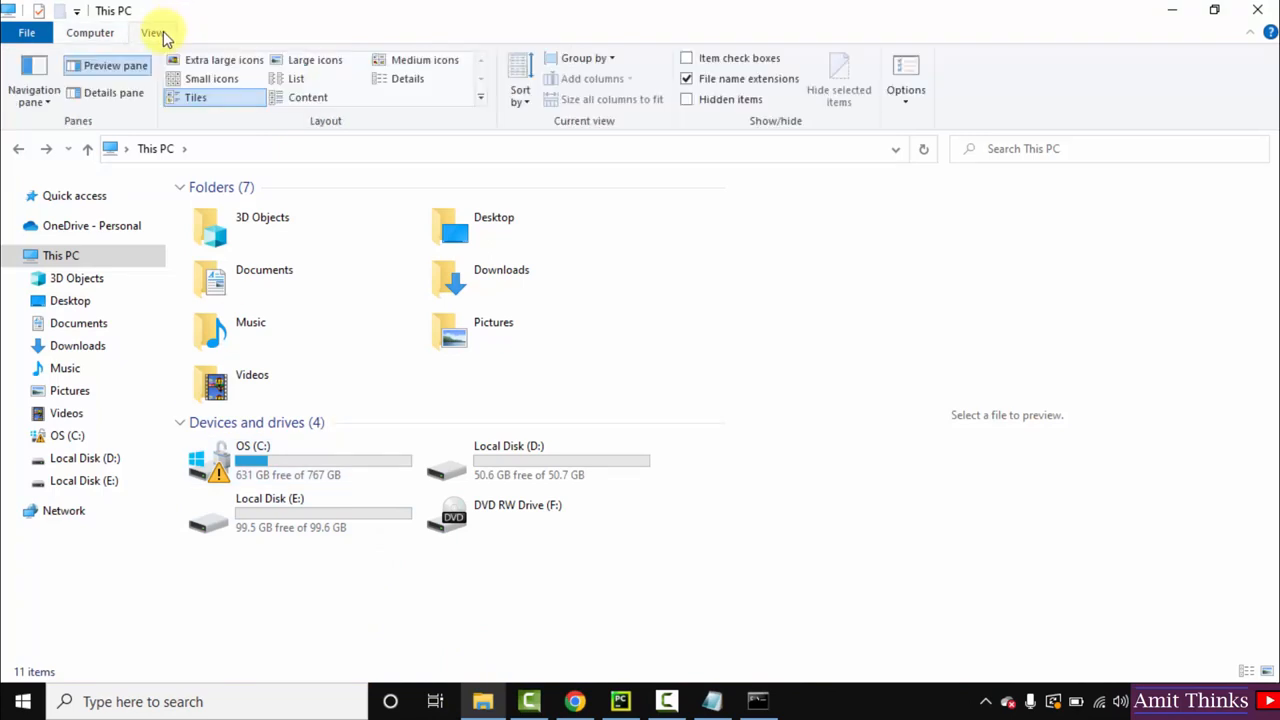
{"action": "mouse_move", "coordinate": [687, 79]}
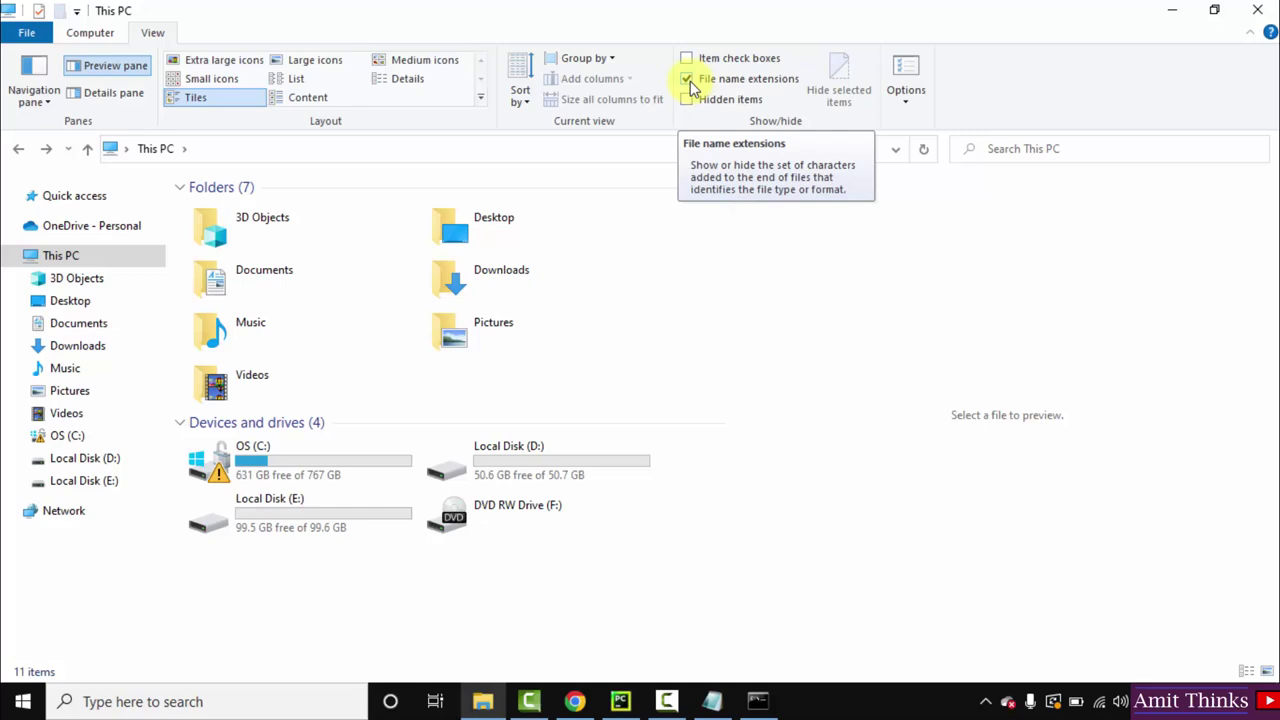
{"action": "left_click", "coordinate": [687, 78]}
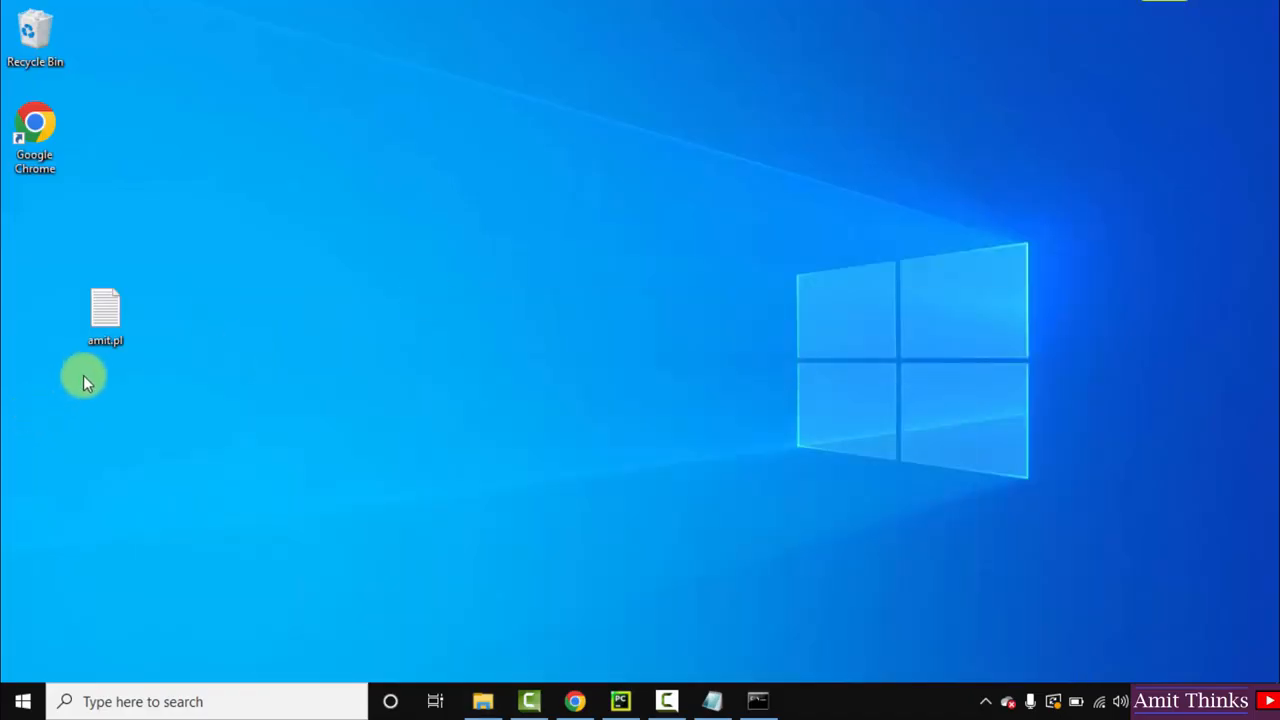
Step: Open amit.pl with Notepad from its right-click Open with menu
{"action": "right_click", "coordinate": [105, 315]}
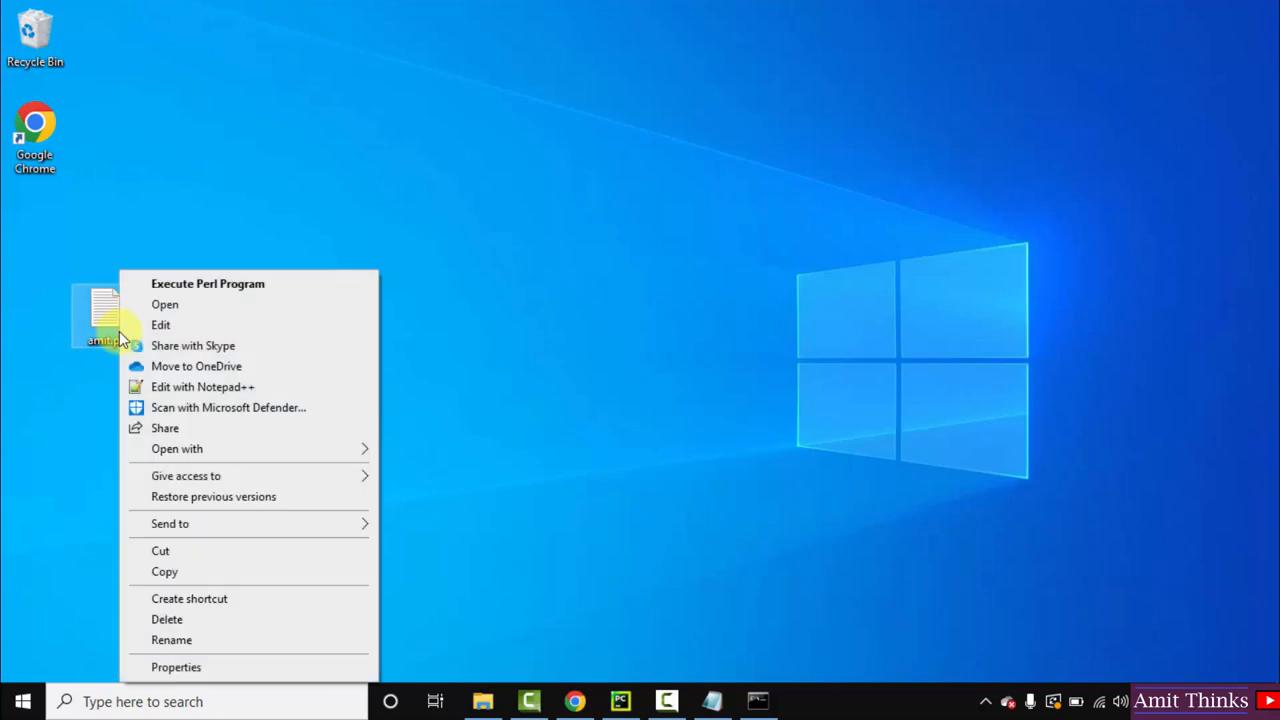
{"action": "mouse_move", "coordinate": [250, 460]}
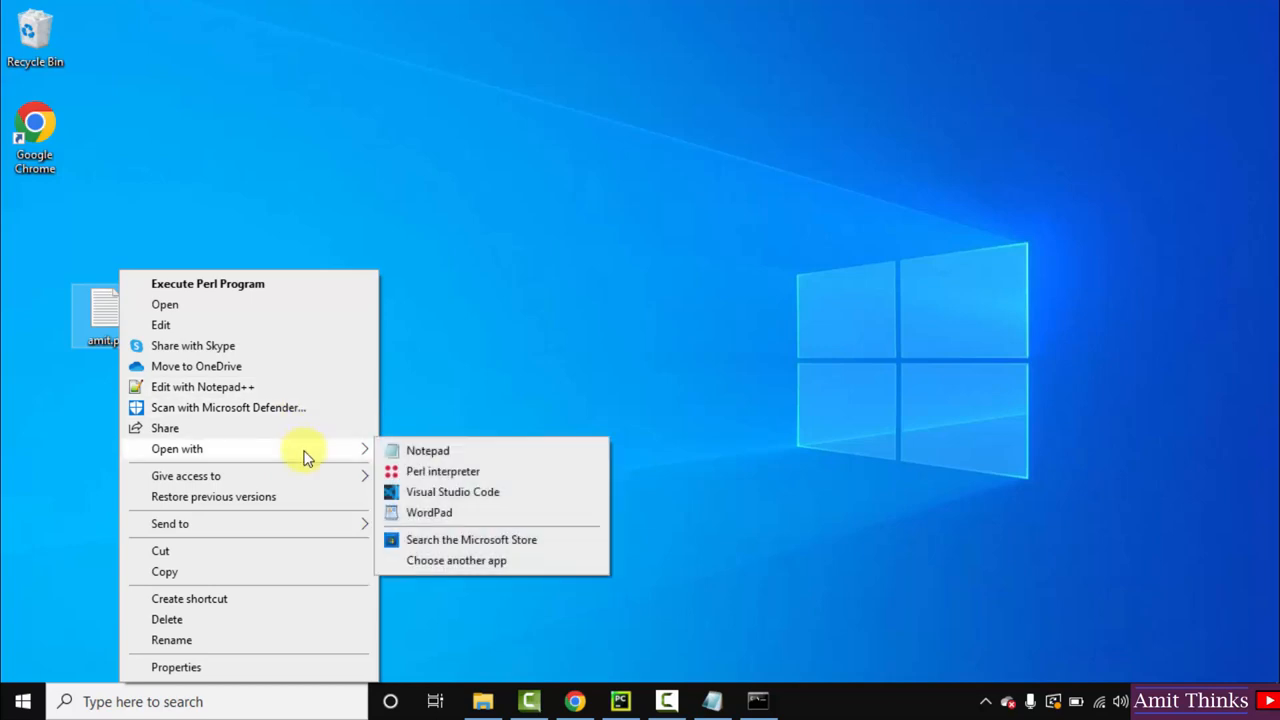
{"action": "left_click", "coordinate": [483, 463]}
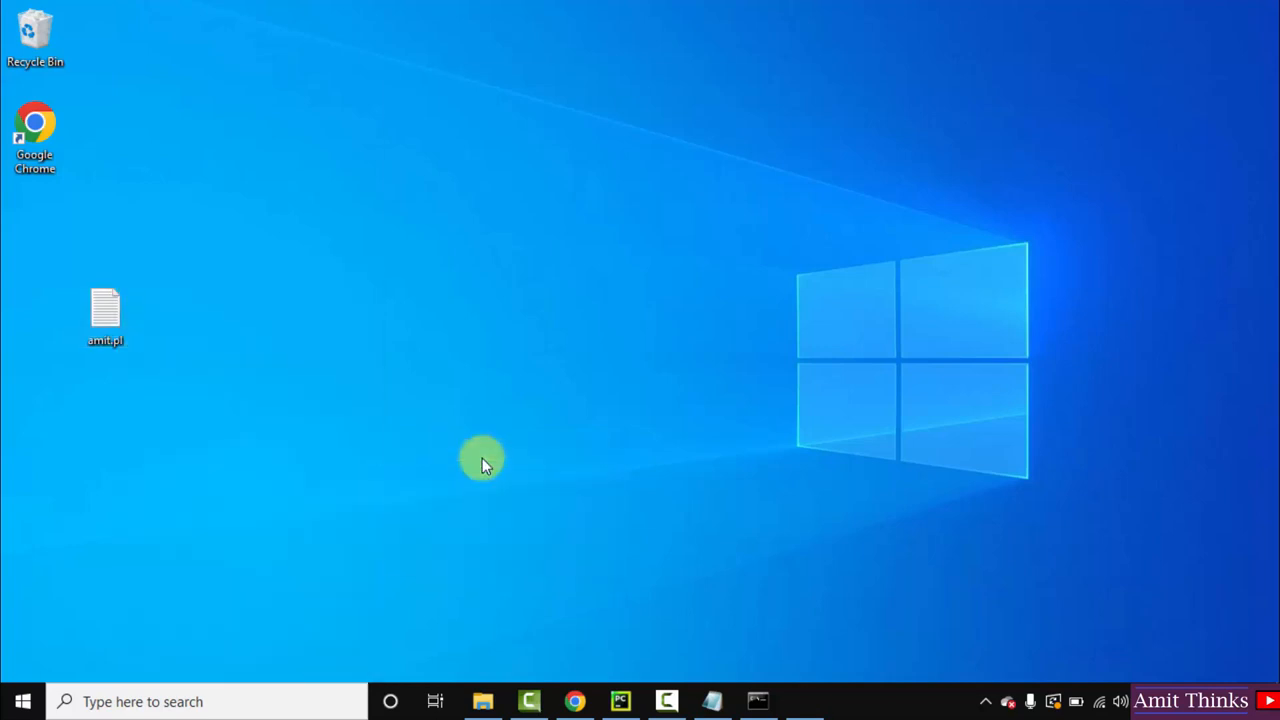
{"action": "double_click", "coordinate": [105, 310]}
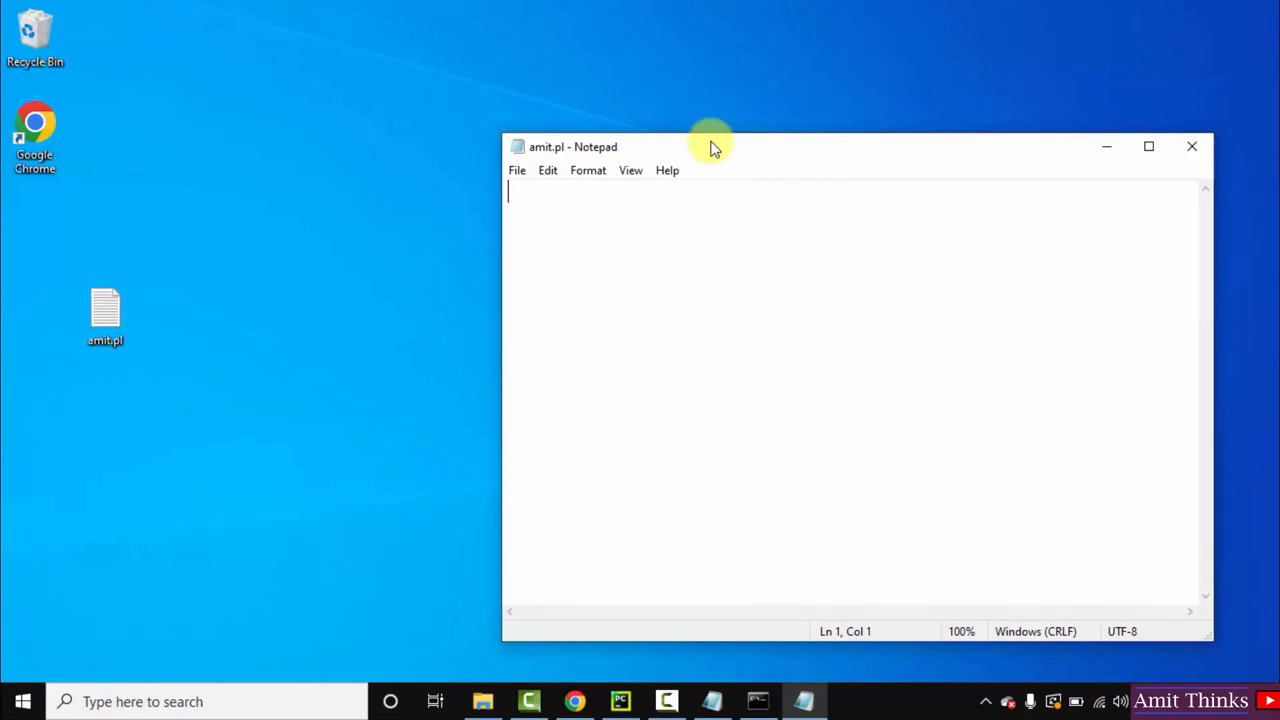
Step: Write print("Amit....1st Perl program"); in amit.pl and save via File > Save
{"action": "type", "text": "print"}
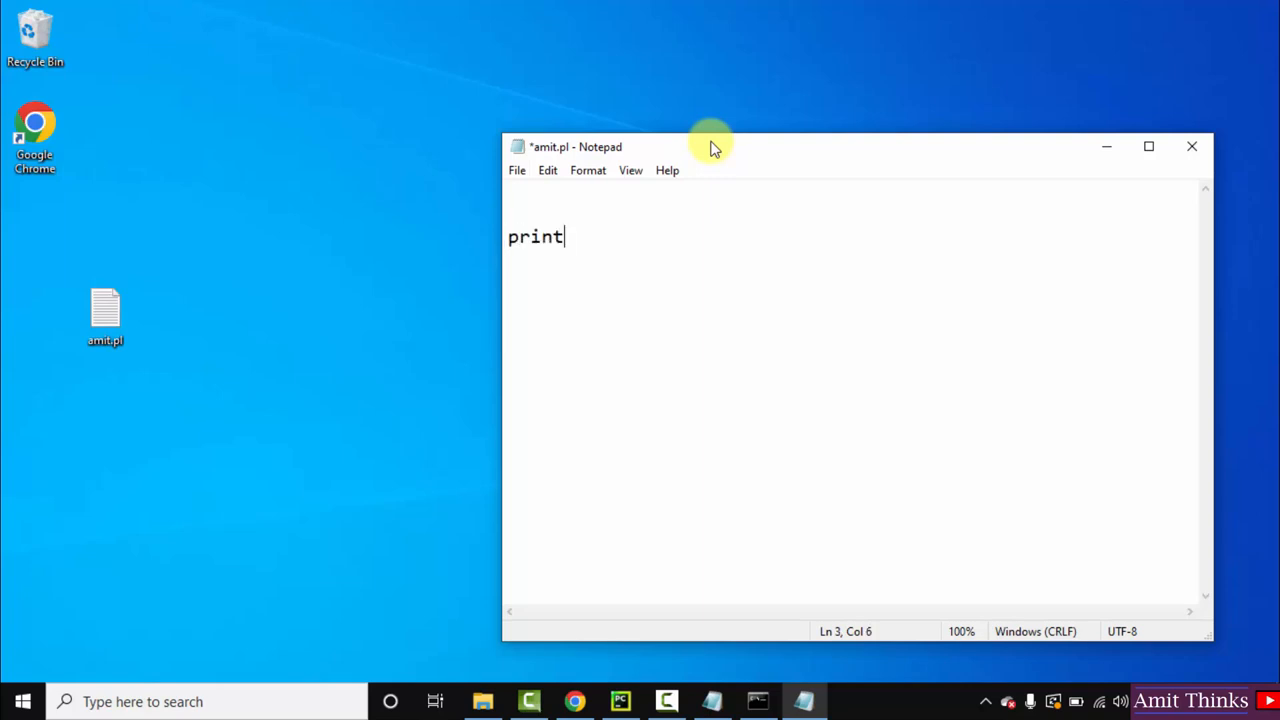
{"action": "type", "text": "(\""}
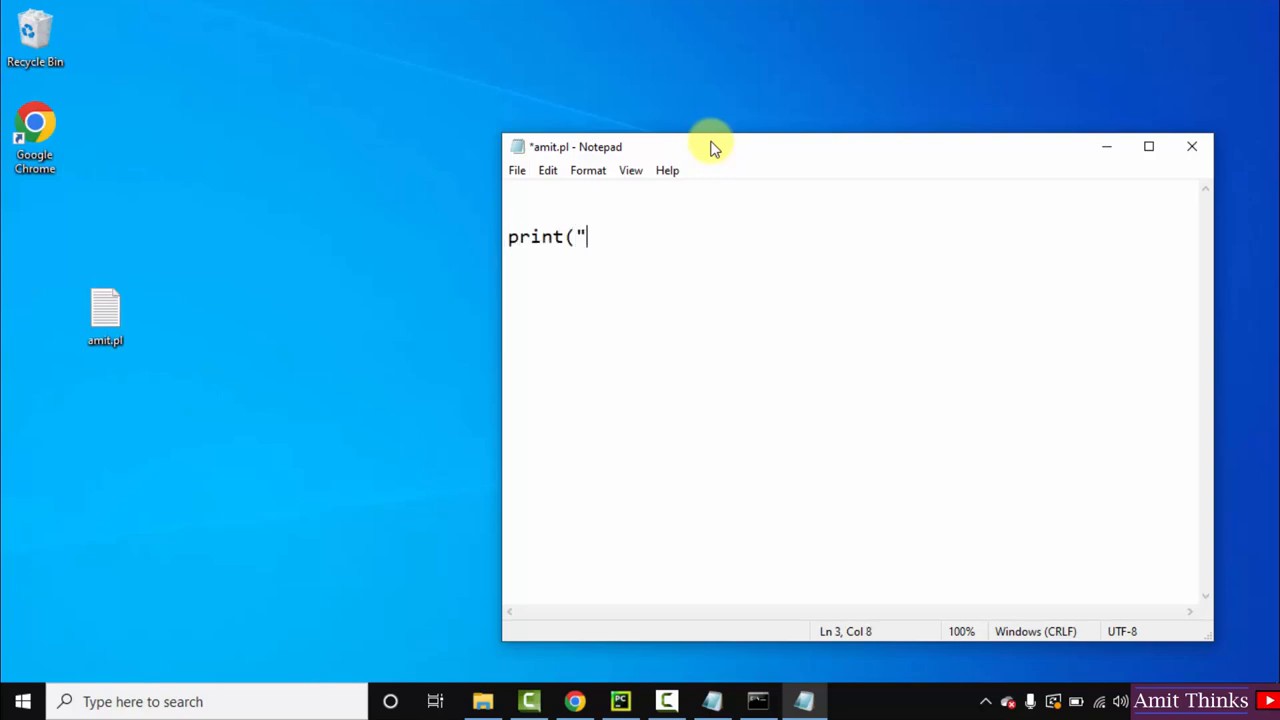
{"action": "type", "text": "Amit....1"}
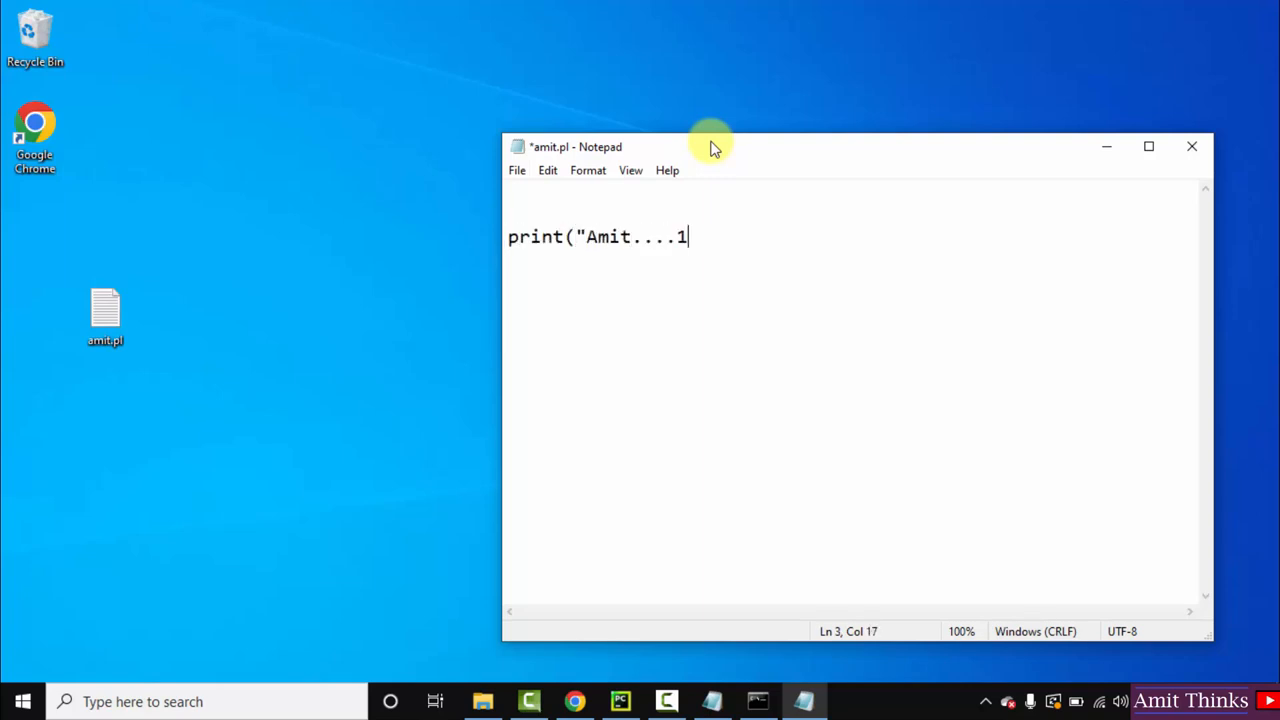
{"action": "type", "text": "st Perl program"}
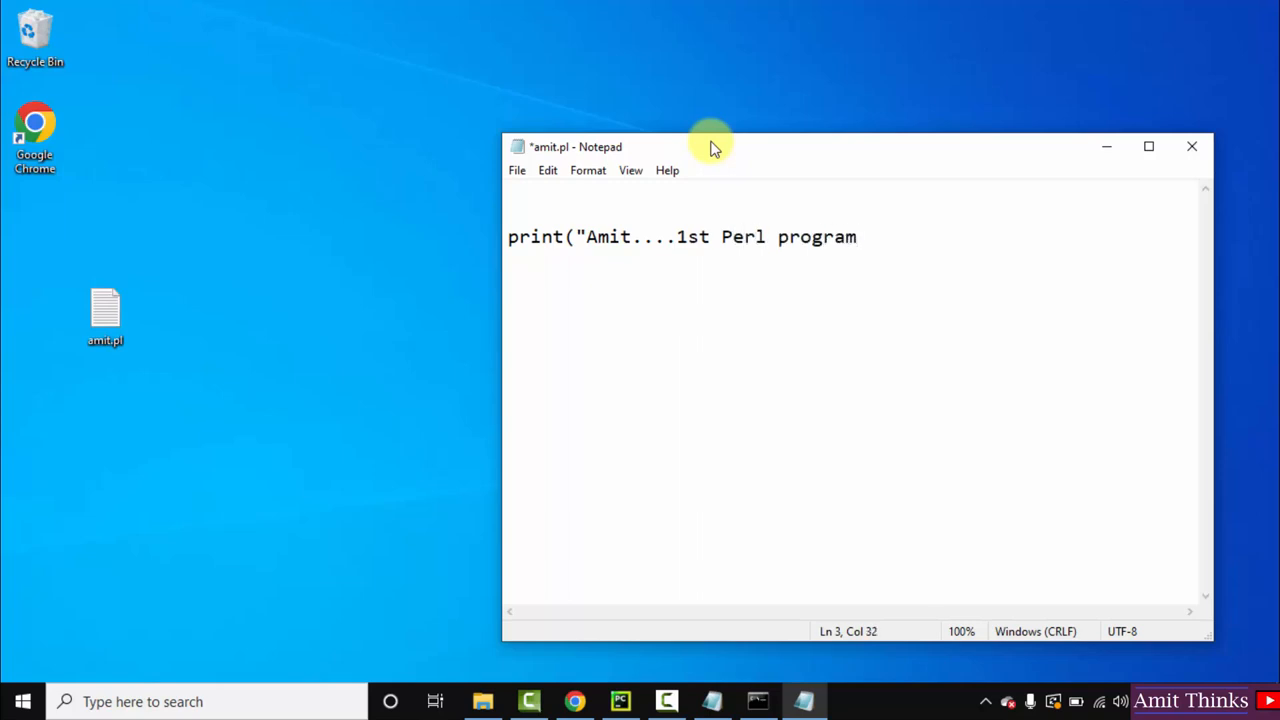
{"action": "type", "text": "\");"}
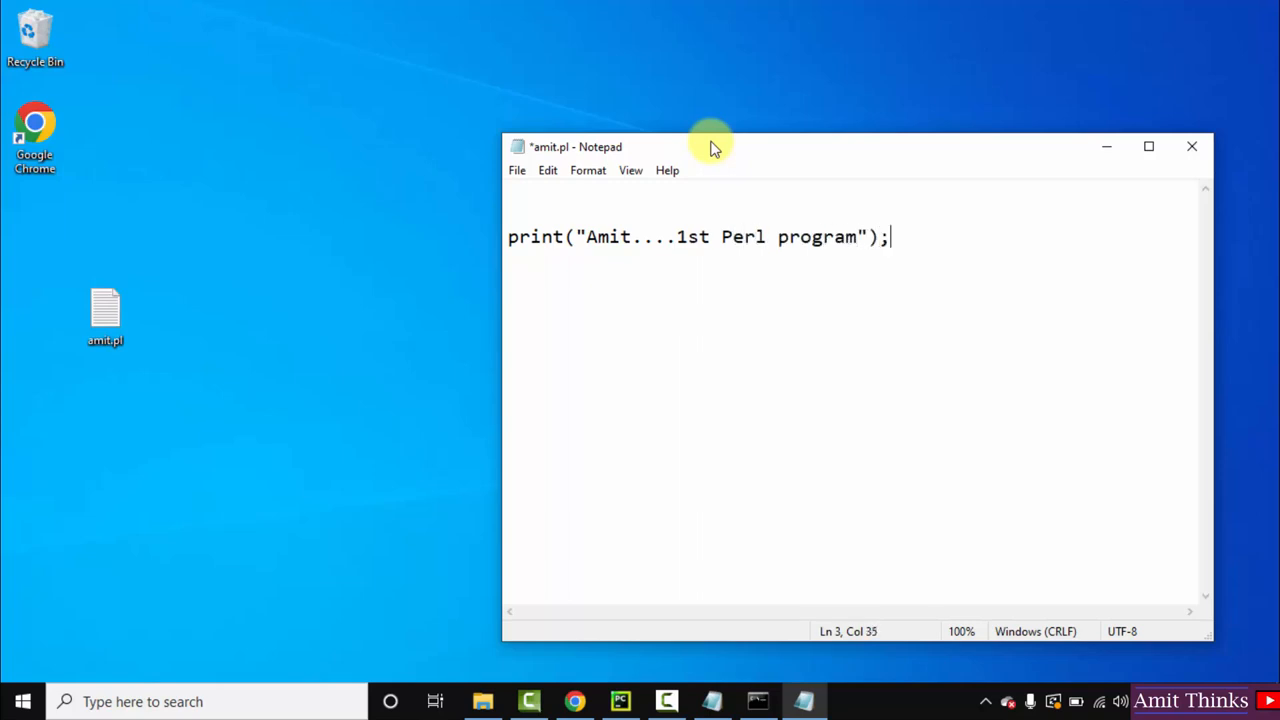
{"action": "left_click", "coordinate": [517, 170]}
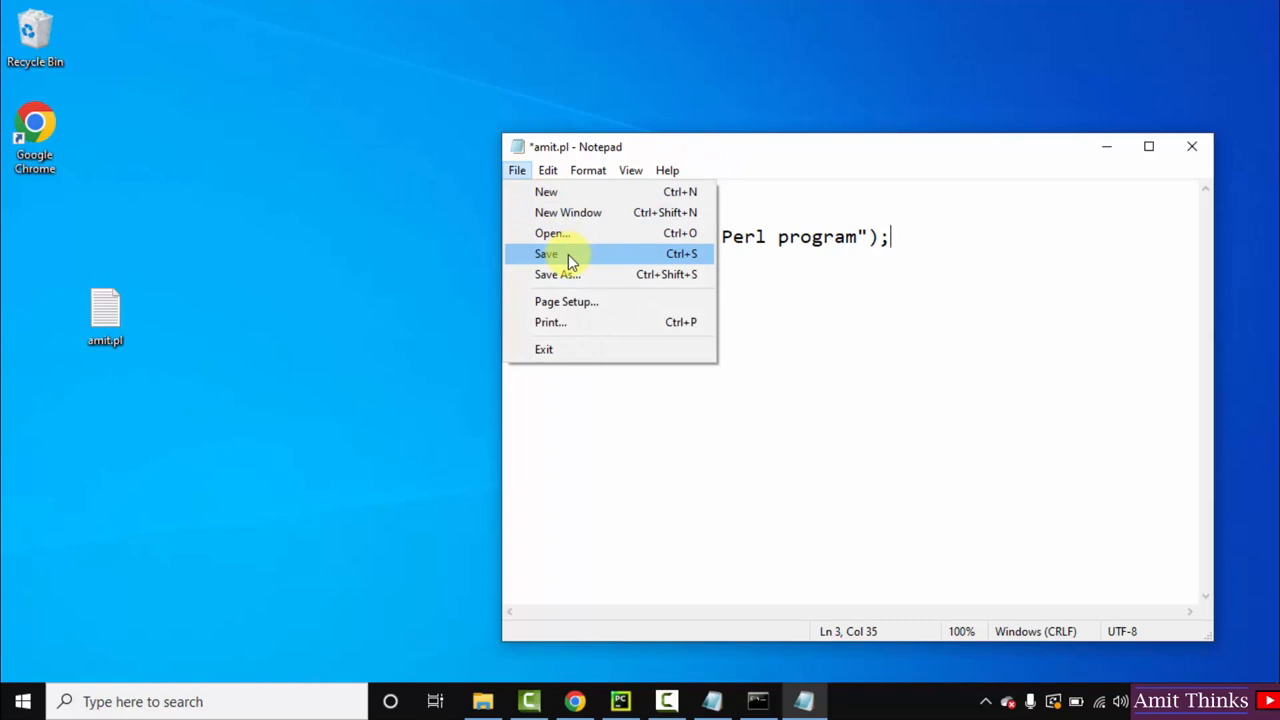
{"action": "left_click", "coordinate": [546, 253]}
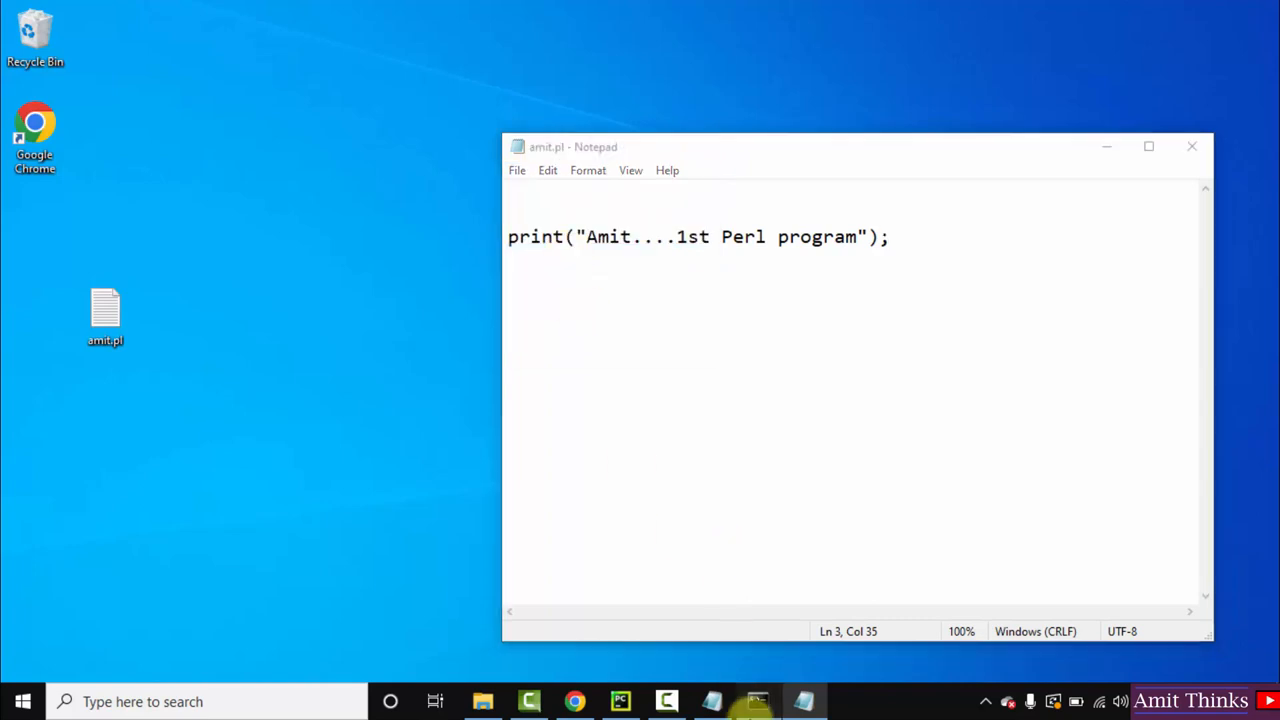
Step: List the home folder's contents with dir in Command Prompt
{"action": "left_click", "coordinate": [757, 701]}
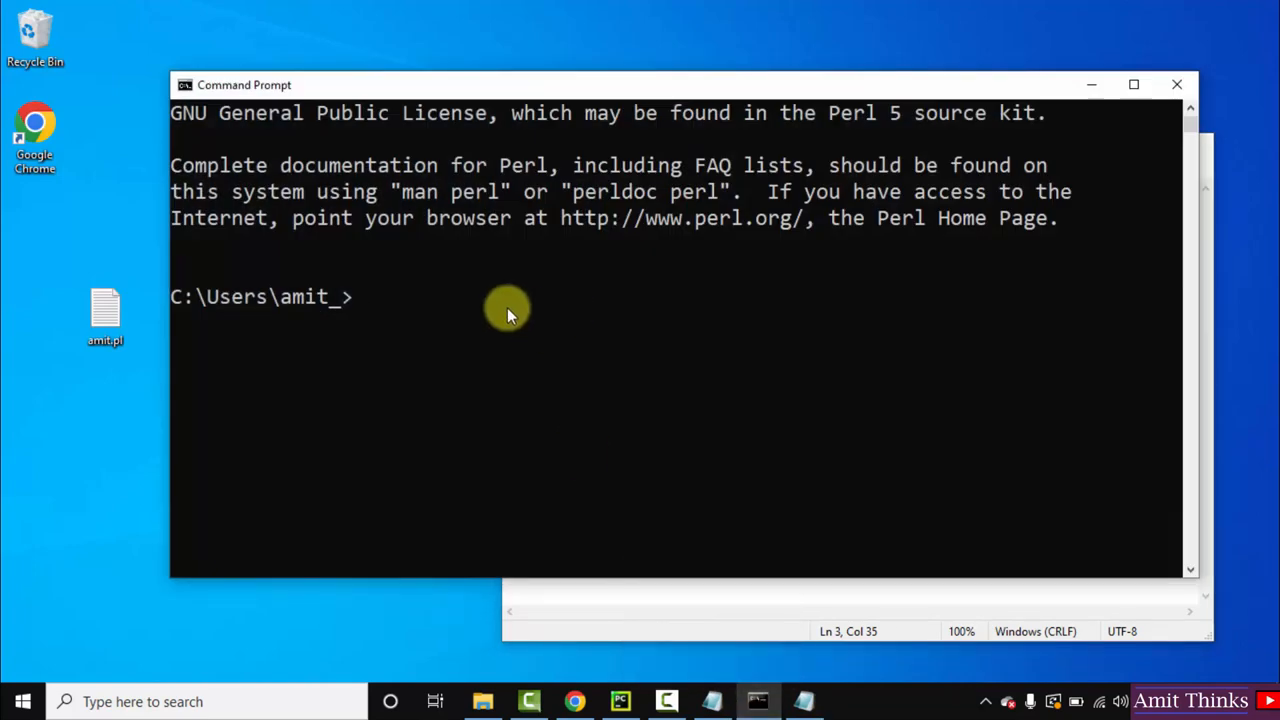
{"action": "mouse_move", "coordinate": [437, 440]}
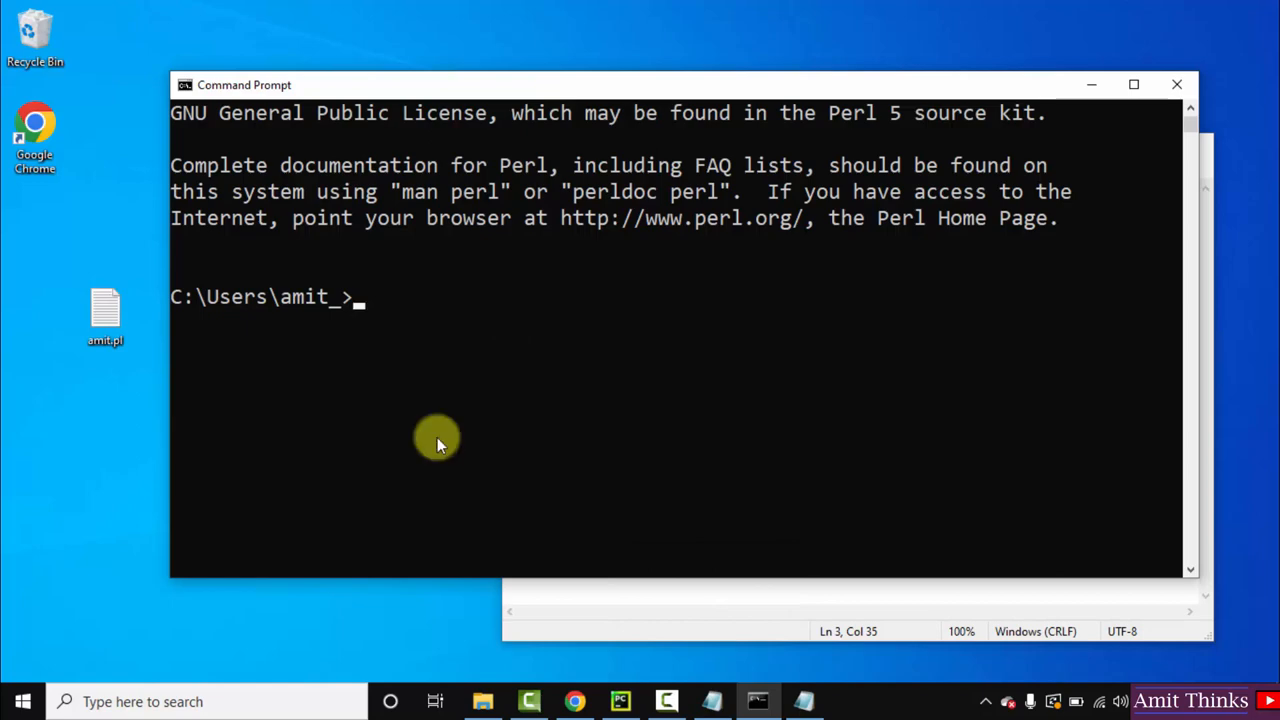
{"action": "type", "text": "dir"}
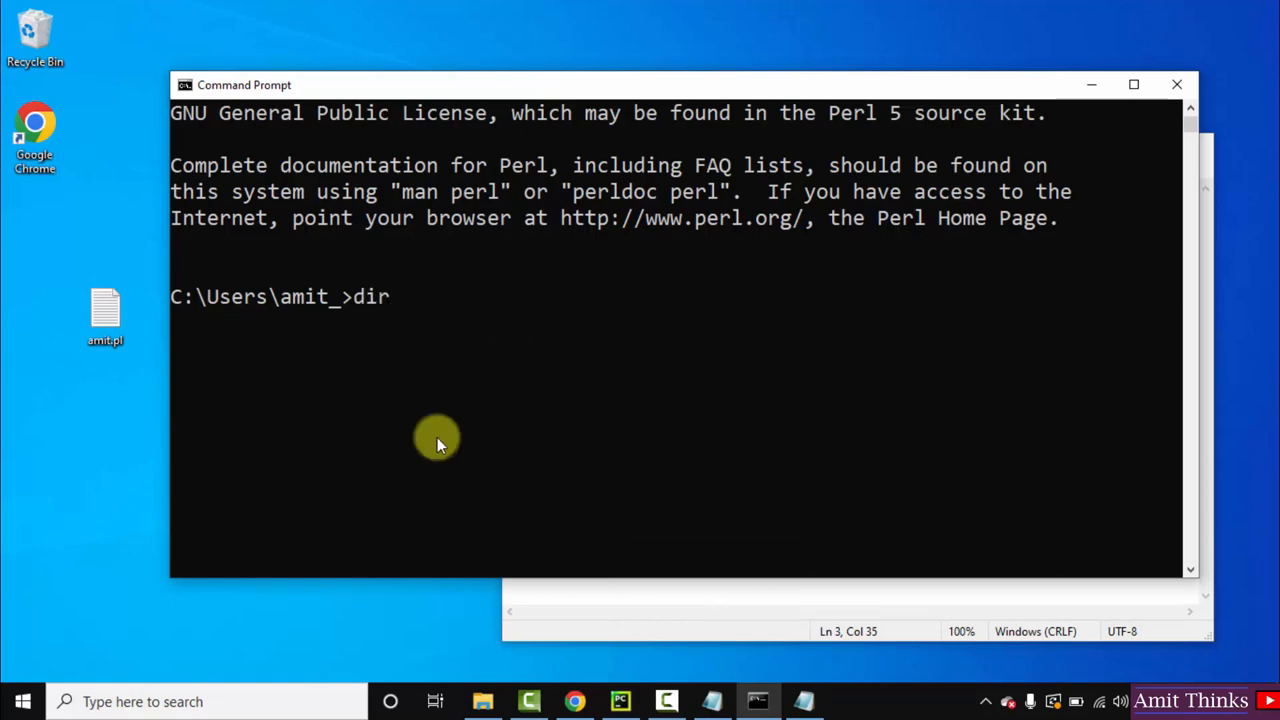
{"action": "key", "text": "Return"}
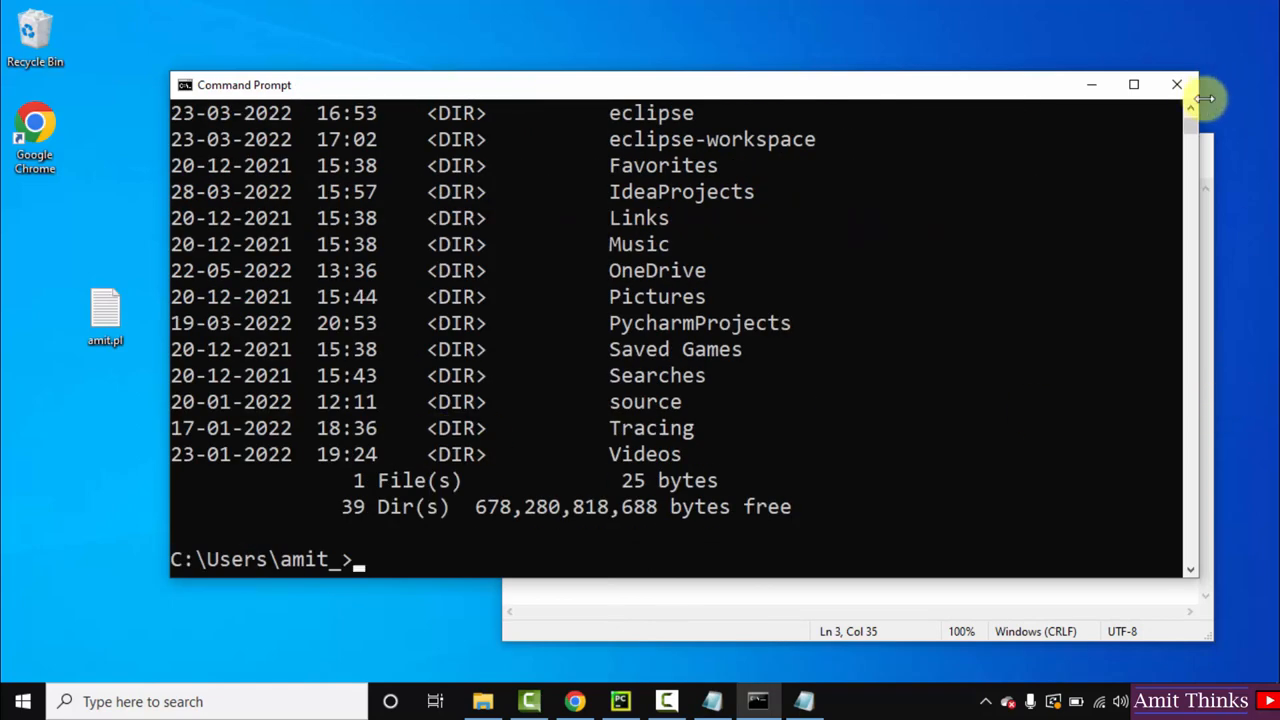
{"action": "scroll", "scroll_direction": "up", "scroll_amount": 3}
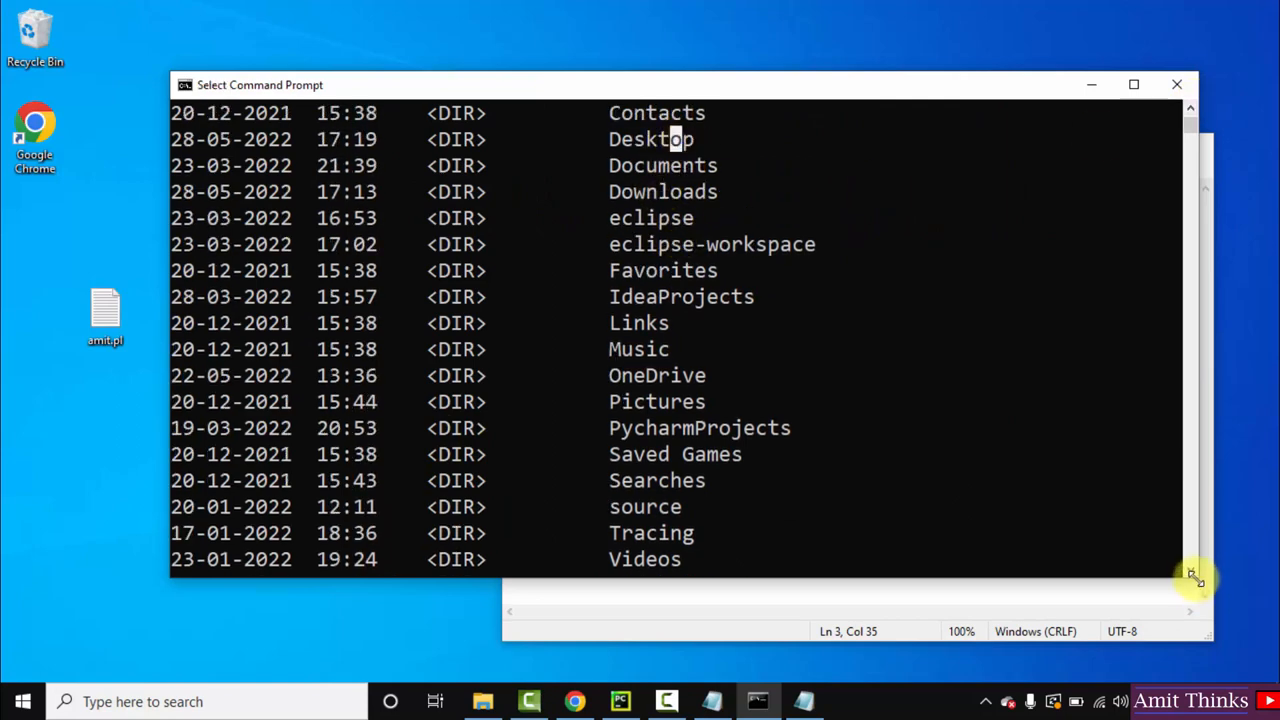
{"action": "scroll", "scroll_direction": "down", "scroll_amount": 3}
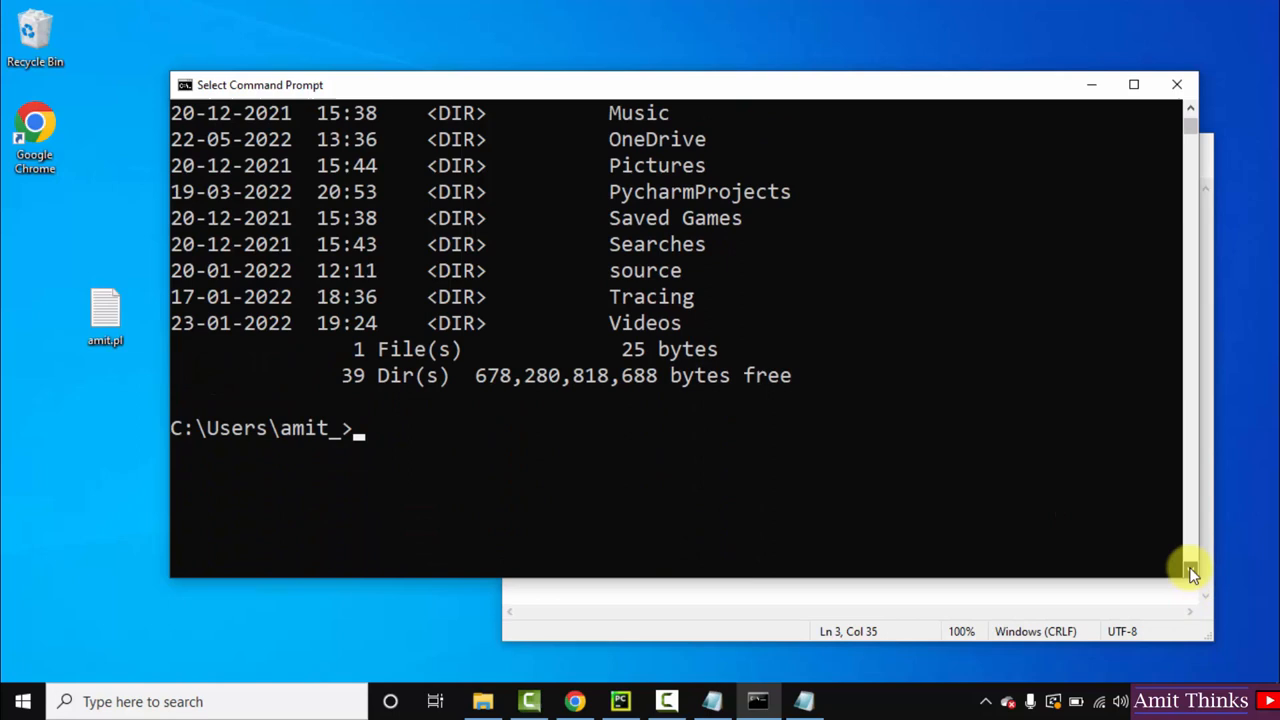
Step: Change into Desktop, list amit.pl (38 bytes), and enter perl amit.pl
{"action": "type", "text": "cd"}
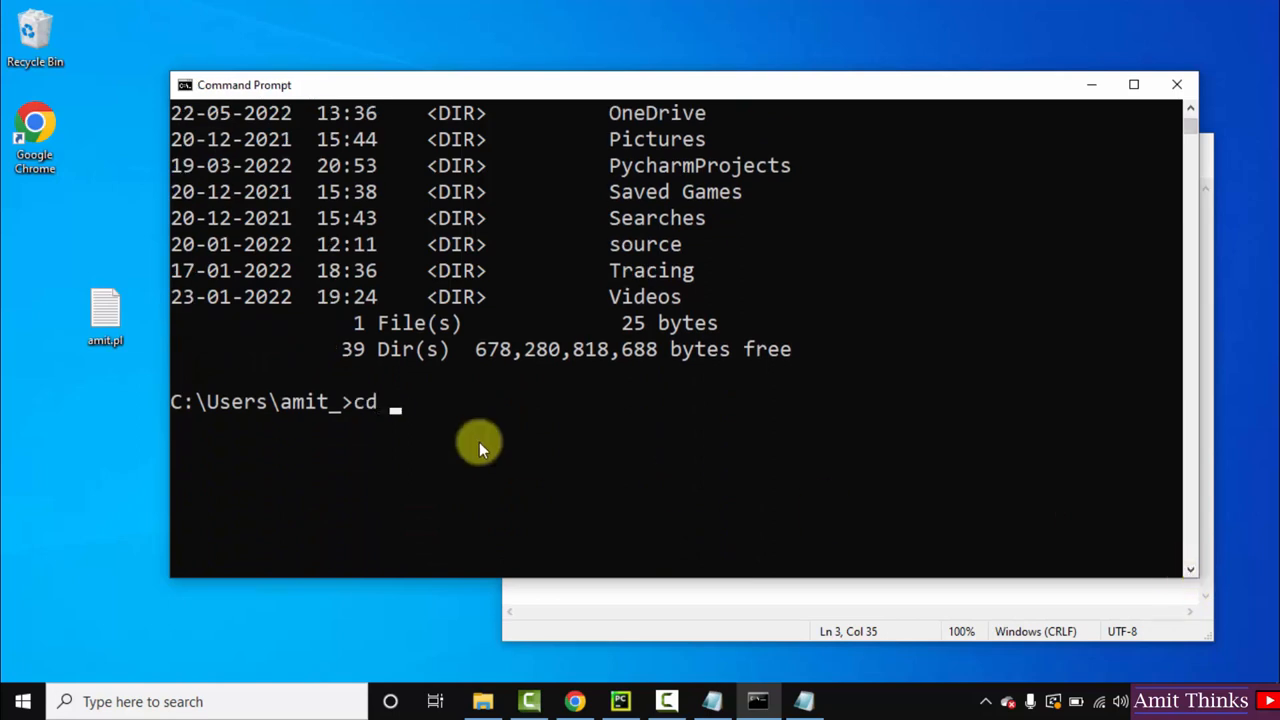
{"action": "key", "text": "Return"}
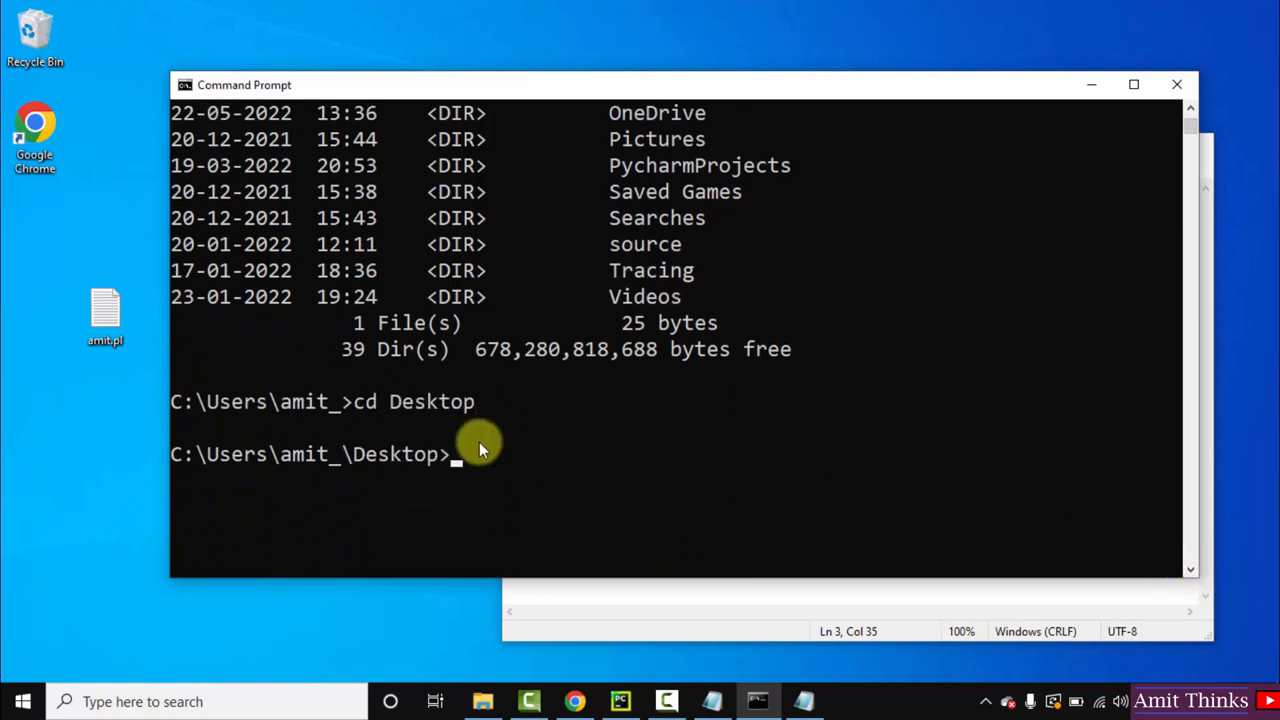
{"action": "type", "text": "dir"}
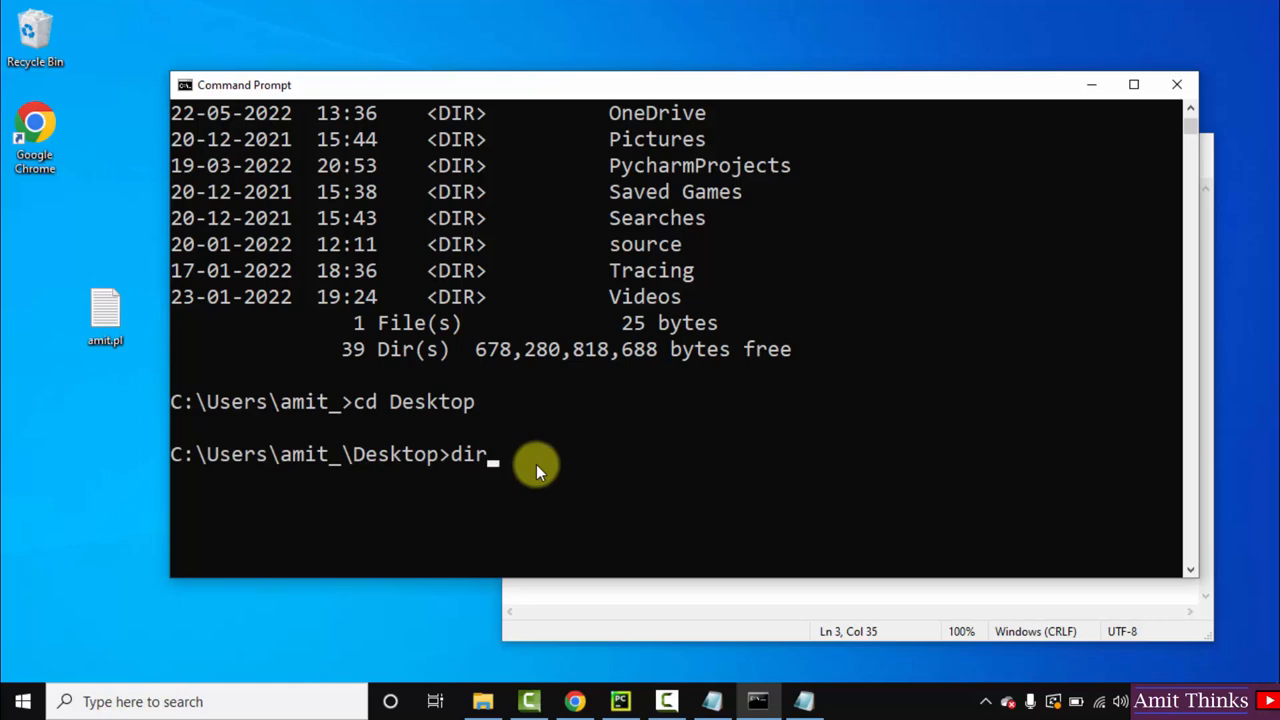
{"action": "key", "text": "Return"}
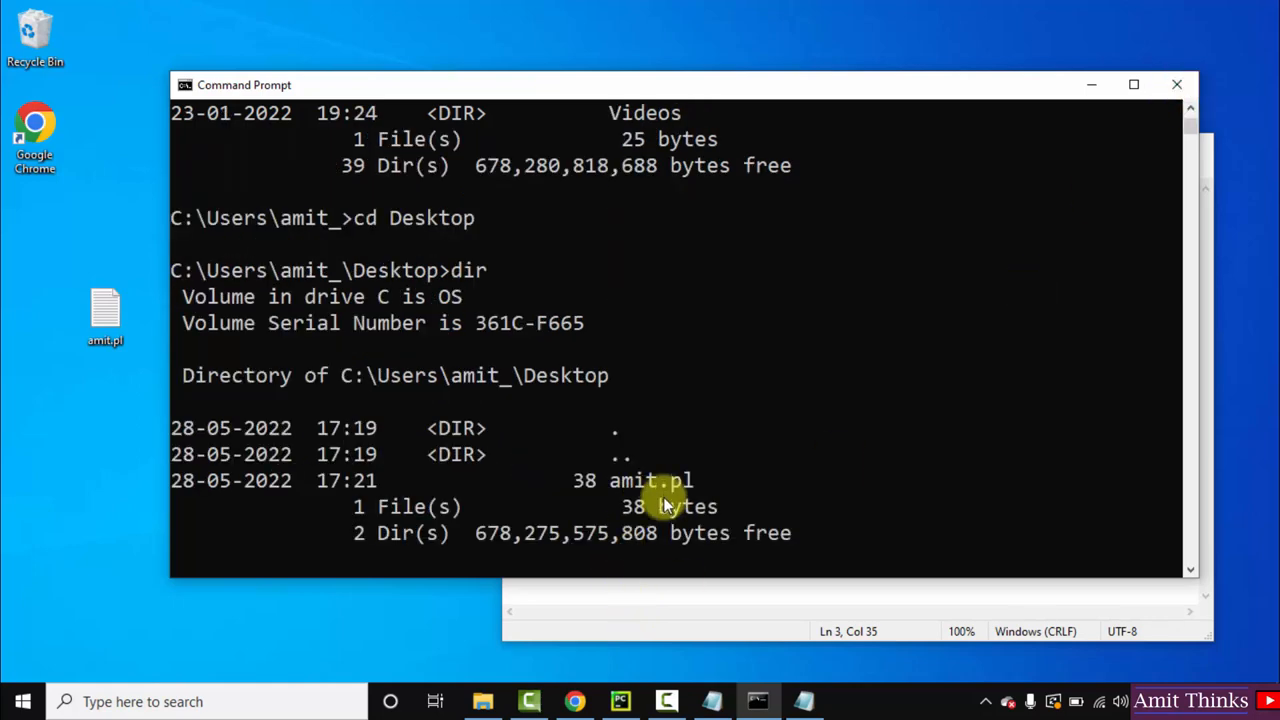
{"action": "mouse_move", "coordinate": [1188, 572]}
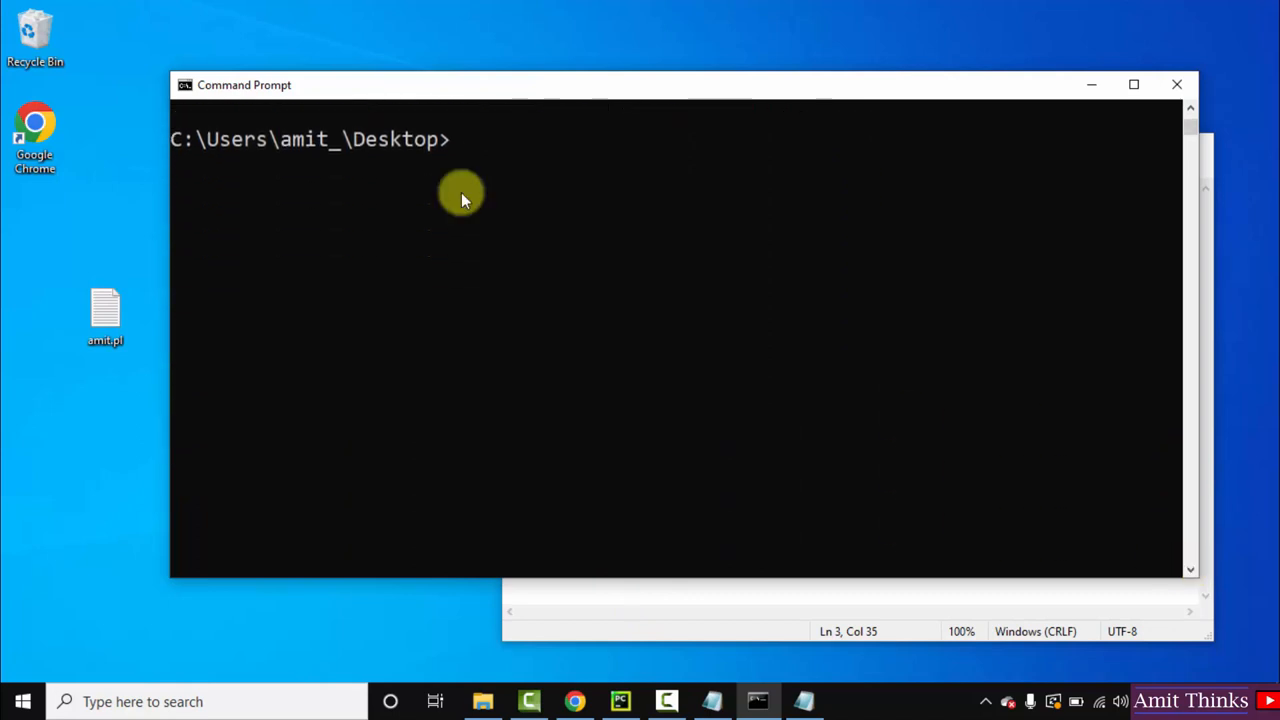
{"action": "type", "text": "perl amit.p"}
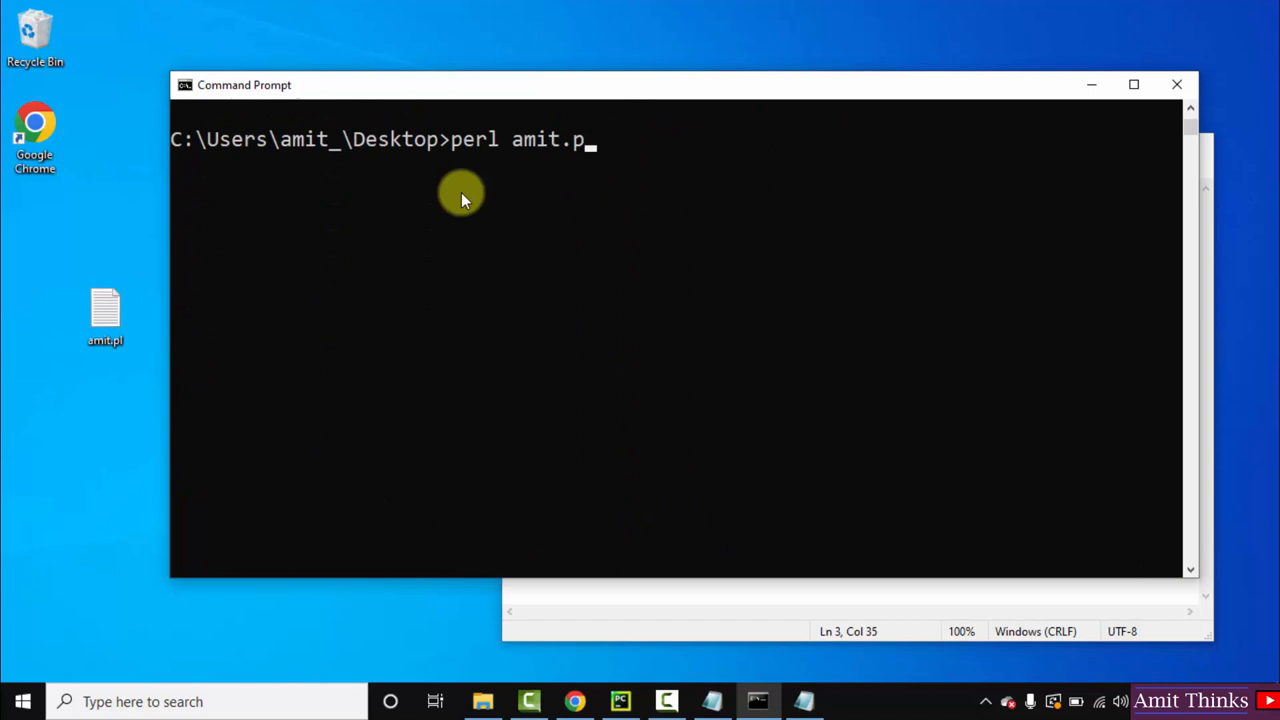
{"action": "type", "text": "l"}
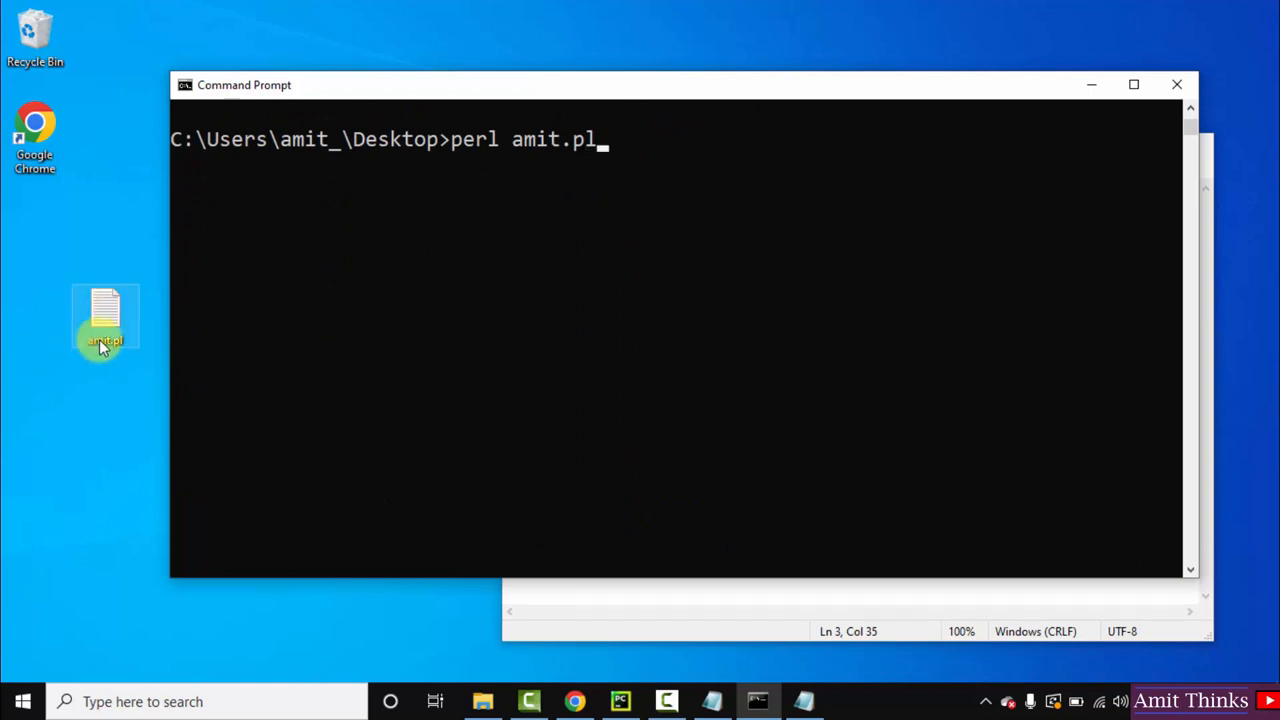